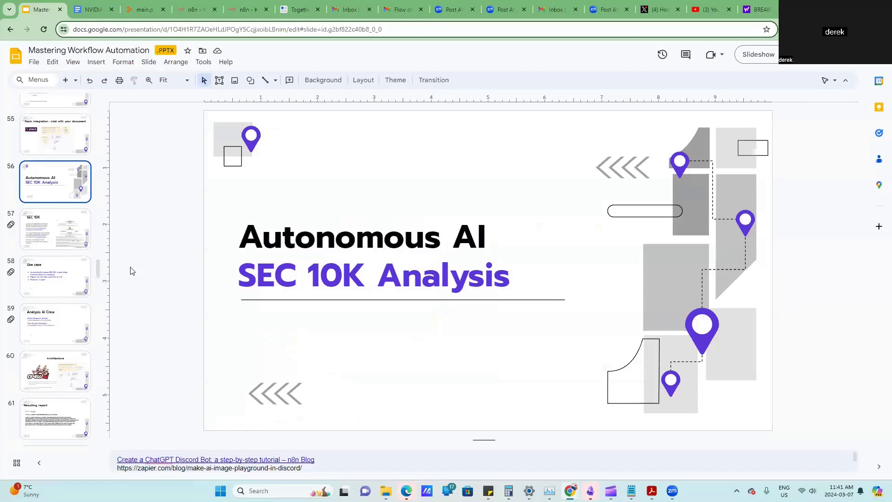
{"action": "mouse_move", "coordinate": [228, 283]}
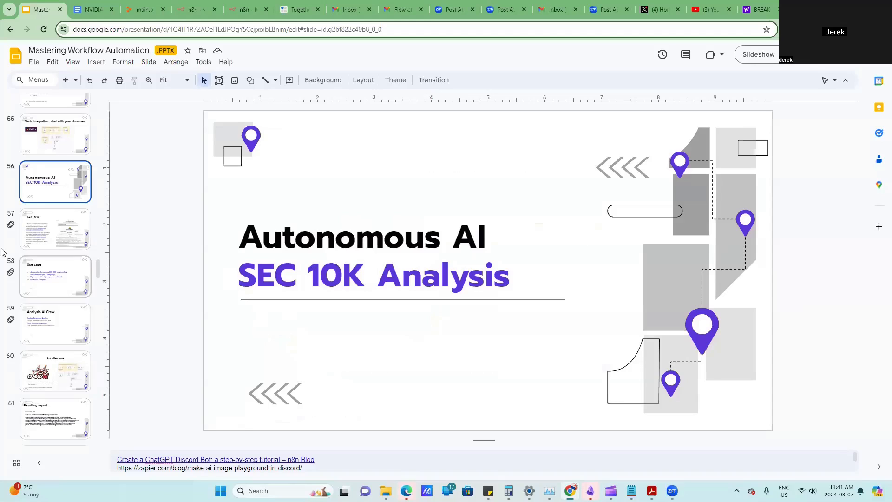
Open slide 57, the explainer on what an SEC 10-K report is.
{"action": "left_click", "coordinate": [55, 227]}
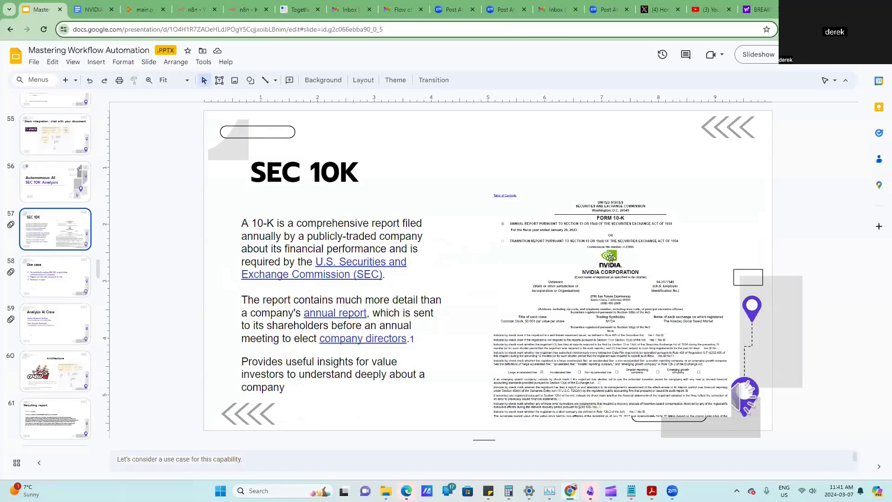
{"action": "mouse_move", "coordinate": [605, 423]}
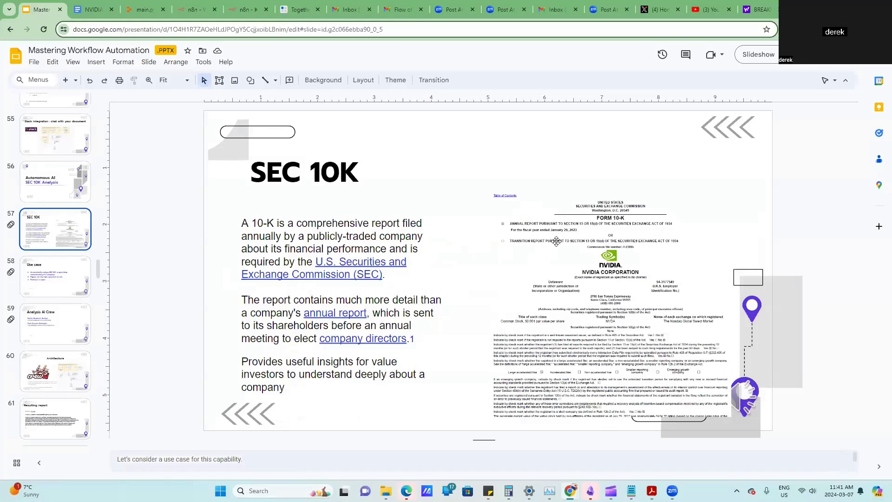
{"action": "mouse_move", "coordinate": [596, 406]}
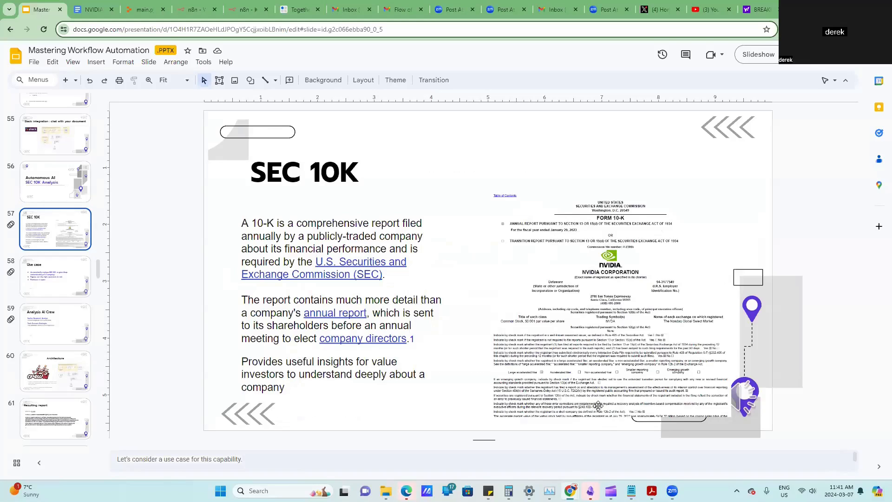
{"action": "mouse_move", "coordinate": [564, 333]}
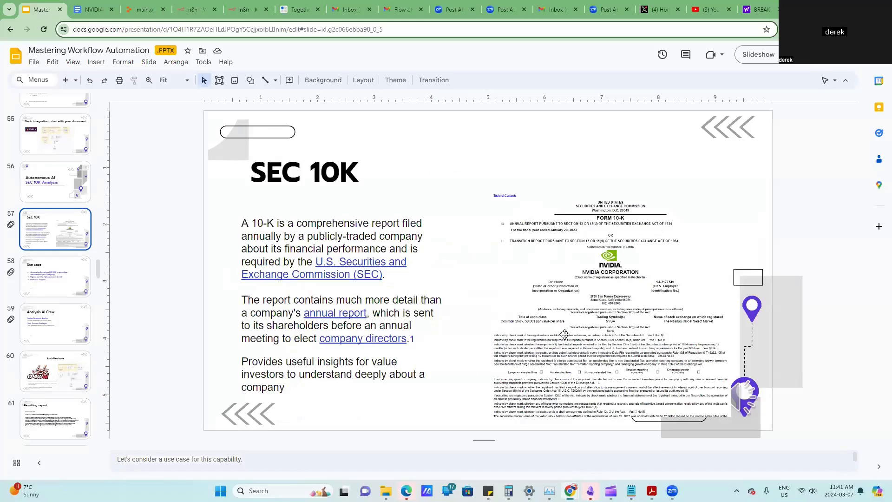
{"action": "mouse_move", "coordinate": [511, 372]}
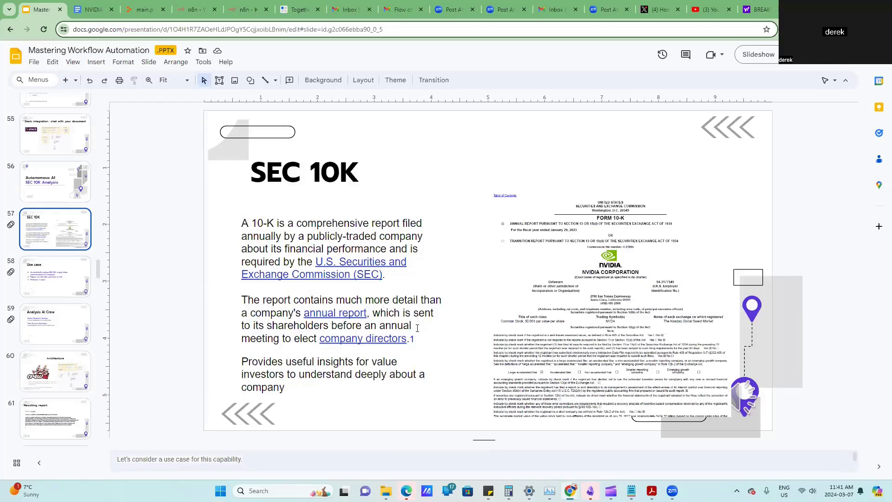
Show slide 58, listing automatic 10-K analysis, question generation and report production.
{"action": "left_click", "coordinate": [55, 276]}
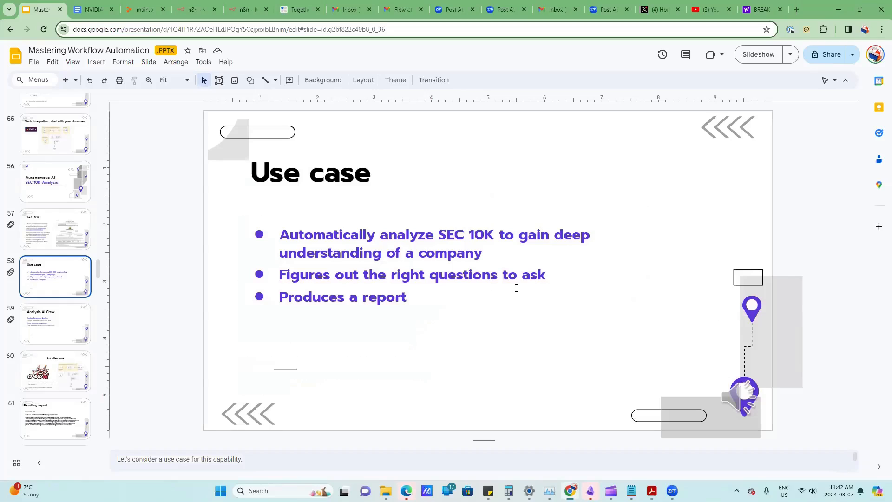
{"action": "mouse_move", "coordinate": [526, 287]}
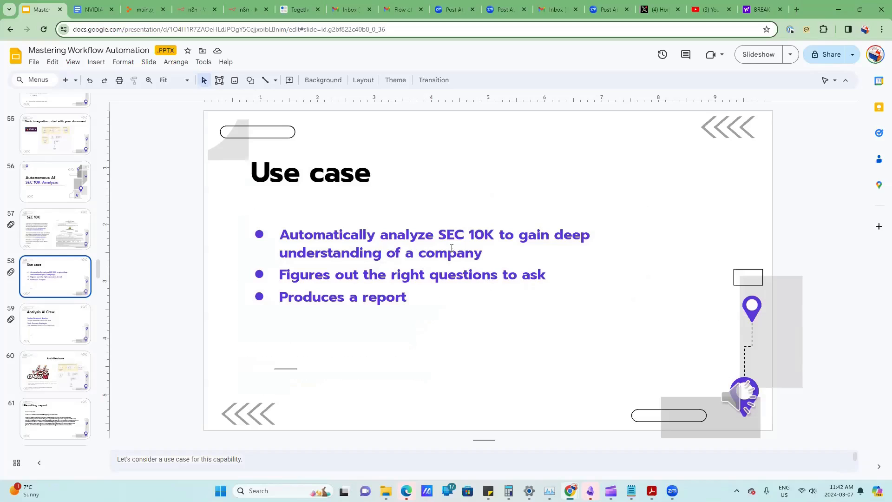
{"action": "mouse_move", "coordinate": [303, 274]}
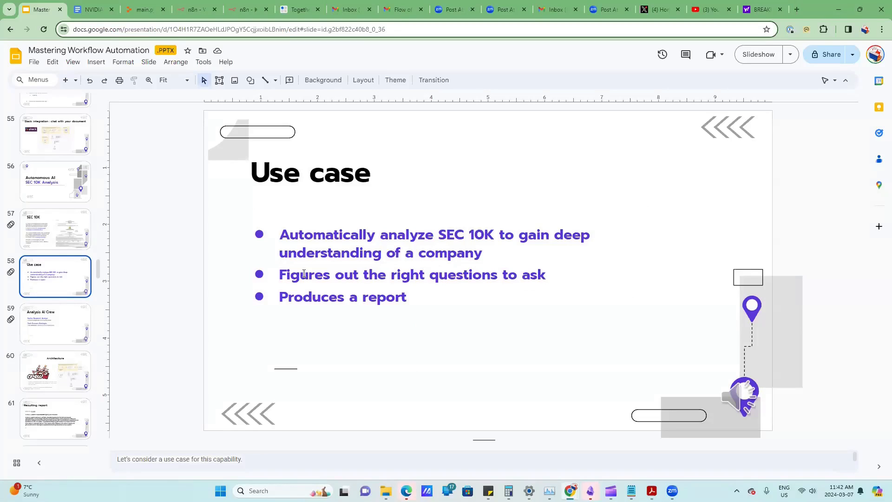
Display slide 59 introducing the Senior Research Analyst and Tech Content Strategist.
{"action": "left_click", "coordinate": [55, 324]}
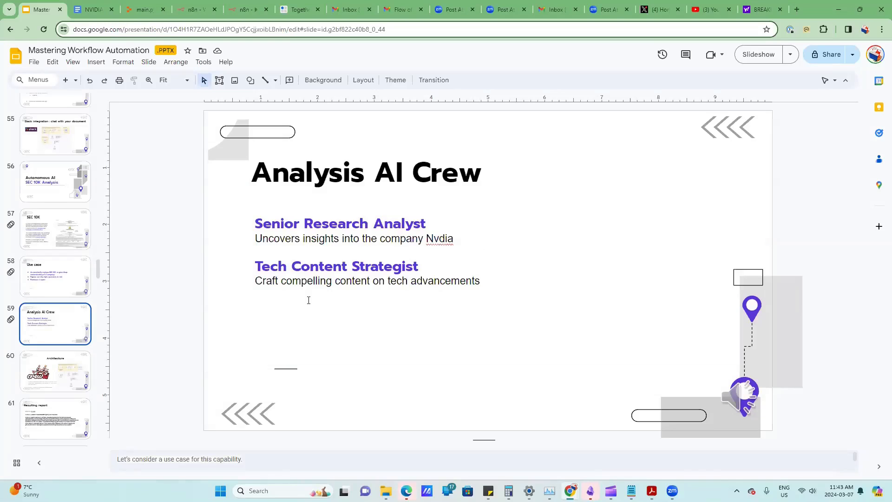
{"action": "mouse_move", "coordinate": [116, 402]}
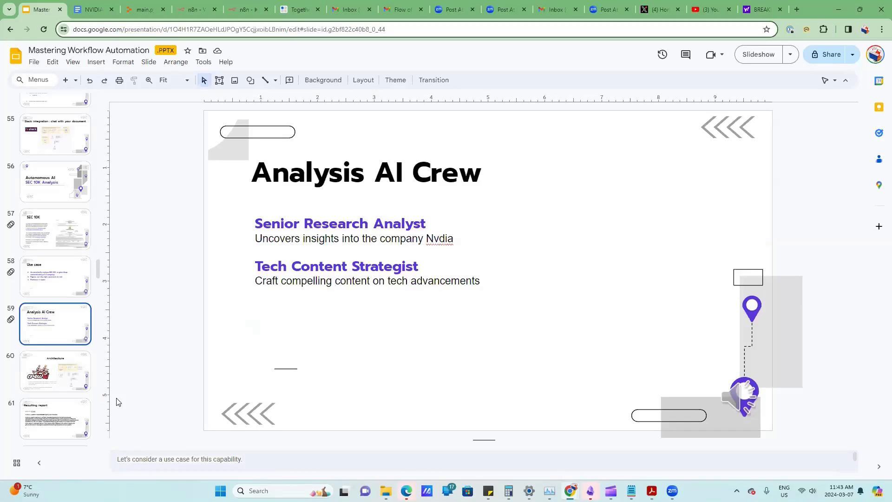
Open slide 60 with the CrewAI logo and the retrieval workflow diagram.
{"action": "left_click", "coordinate": [55, 371]}
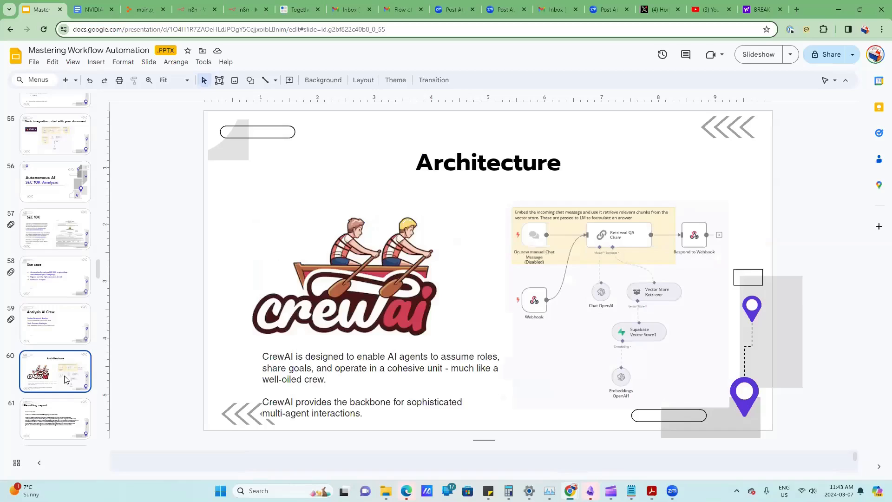
{"action": "mouse_move", "coordinate": [570, 223]}
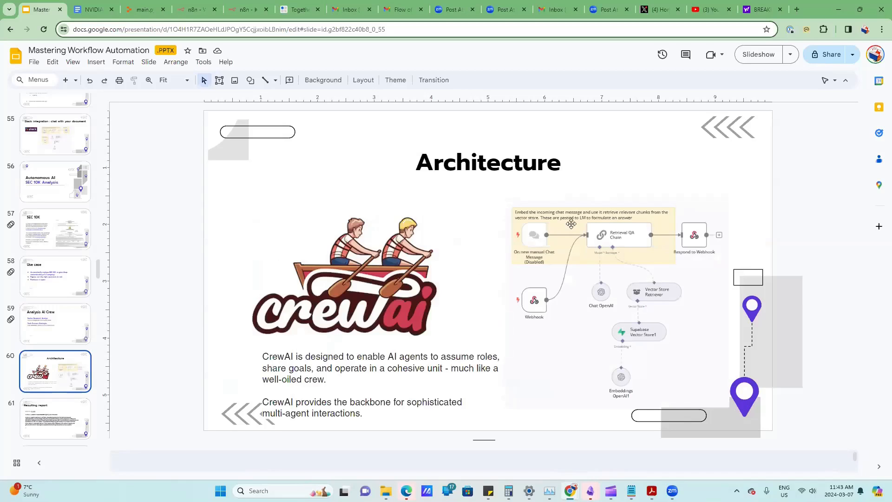
{"action": "mouse_move", "coordinate": [556, 374]}
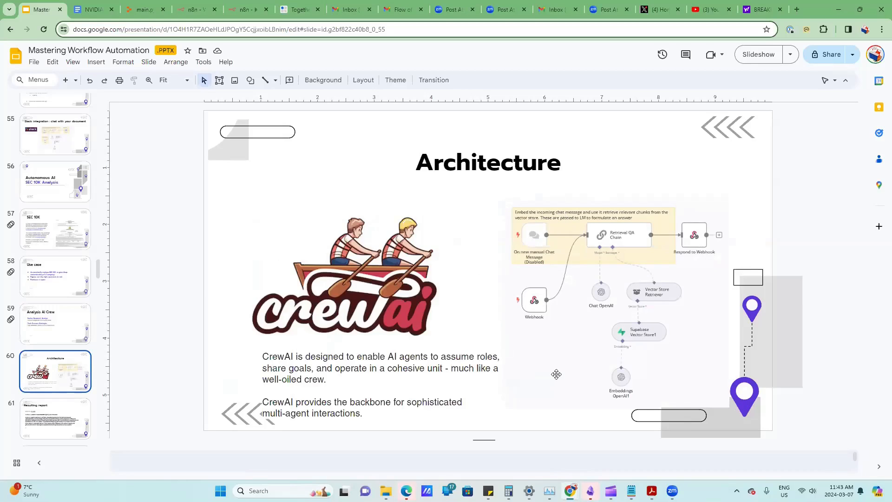
{"action": "mouse_move", "coordinate": [655, 348]}
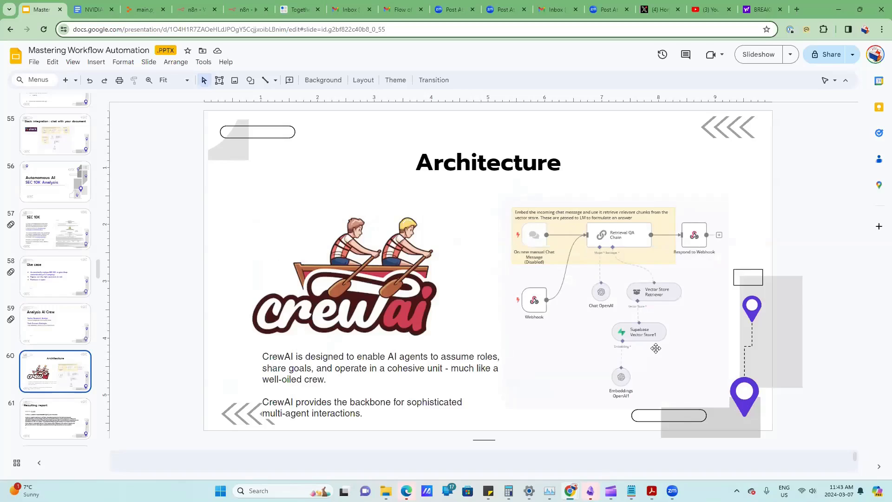
{"action": "mouse_move", "coordinate": [667, 262]}
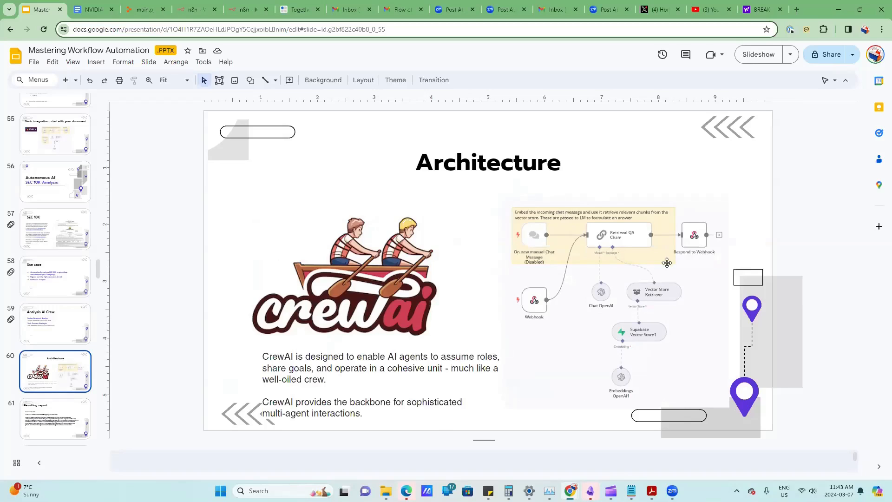
{"action": "mouse_move", "coordinate": [657, 243]}
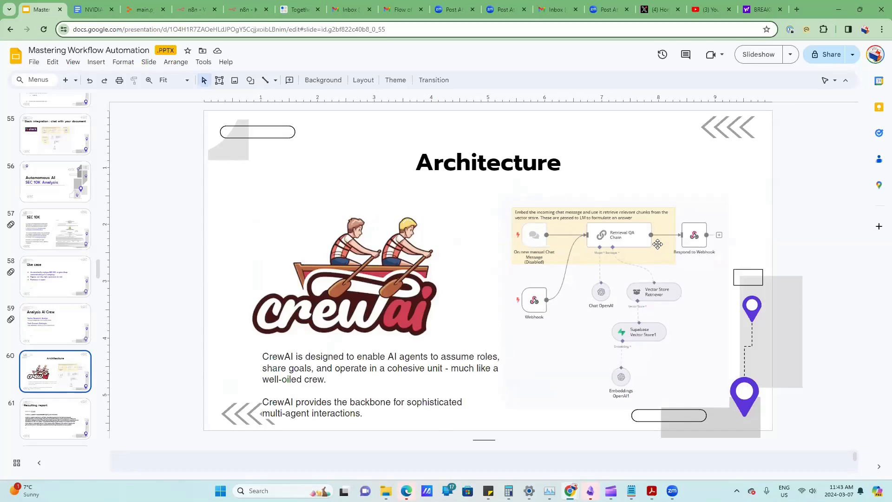
{"action": "mouse_move", "coordinate": [648, 245]}
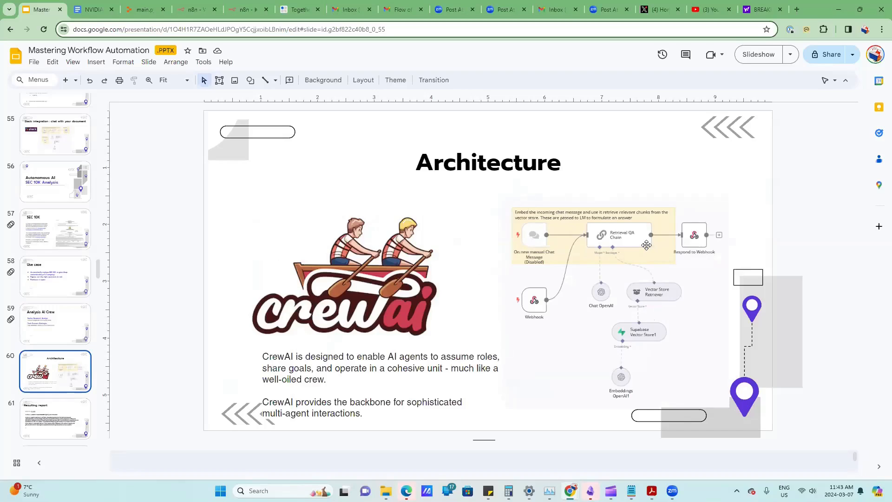
{"action": "mouse_move", "coordinate": [634, 235]}
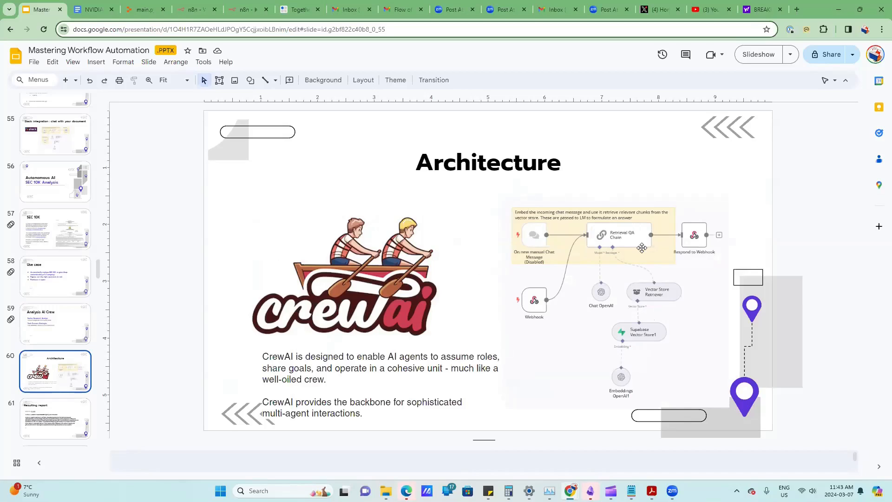
{"action": "mouse_move", "coordinate": [619, 315]}
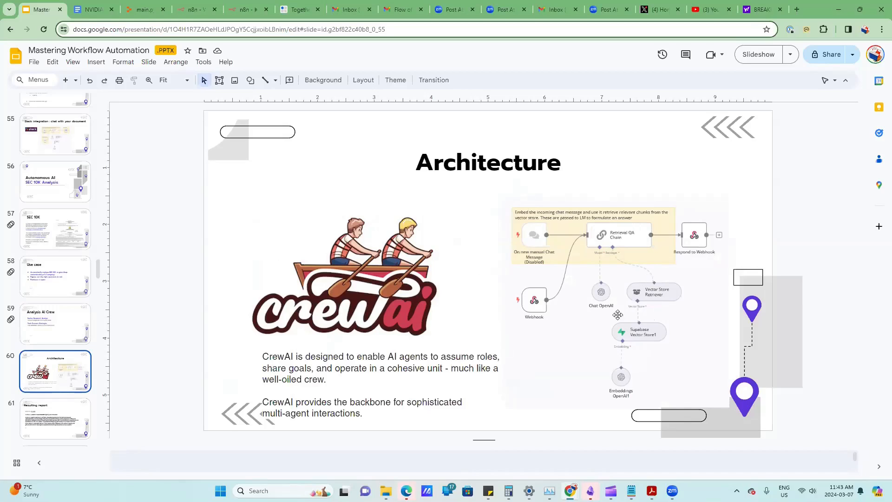
{"action": "mouse_move", "coordinate": [762, 421]}
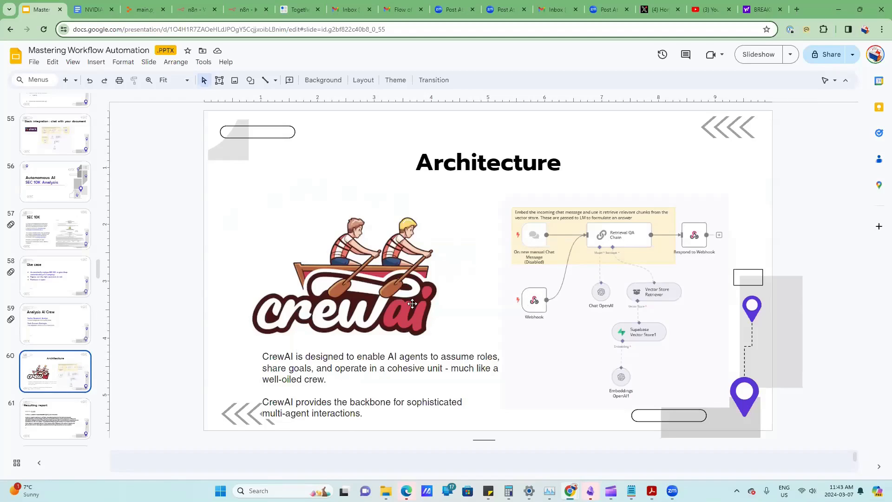
{"action": "mouse_move", "coordinate": [599, 283]}
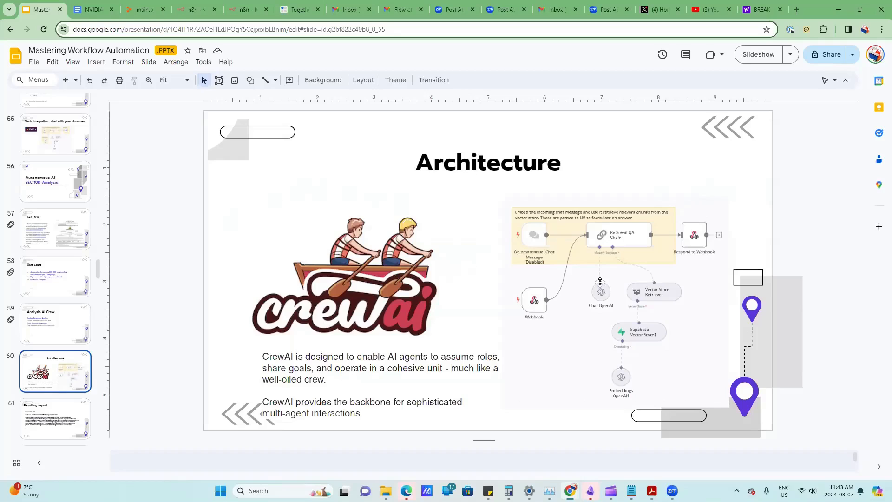
{"action": "mouse_move", "coordinate": [699, 302]}
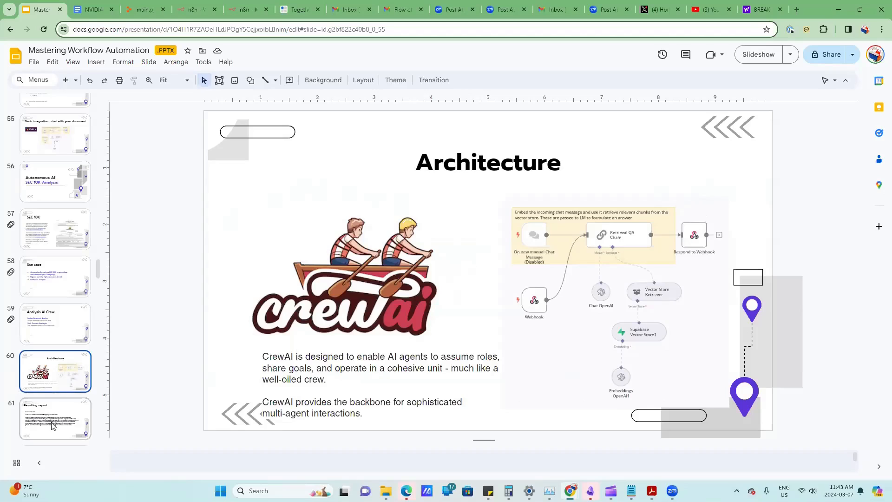
Advance to slide 61 showing the NVIDIA ($NVDA) report summary.
{"action": "left_click", "coordinate": [55, 419]}
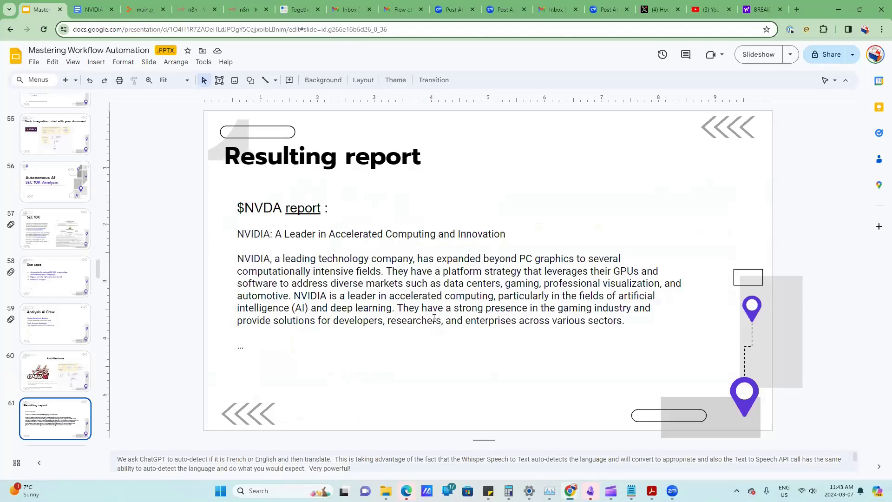
{"action": "mouse_move", "coordinate": [264, 274]}
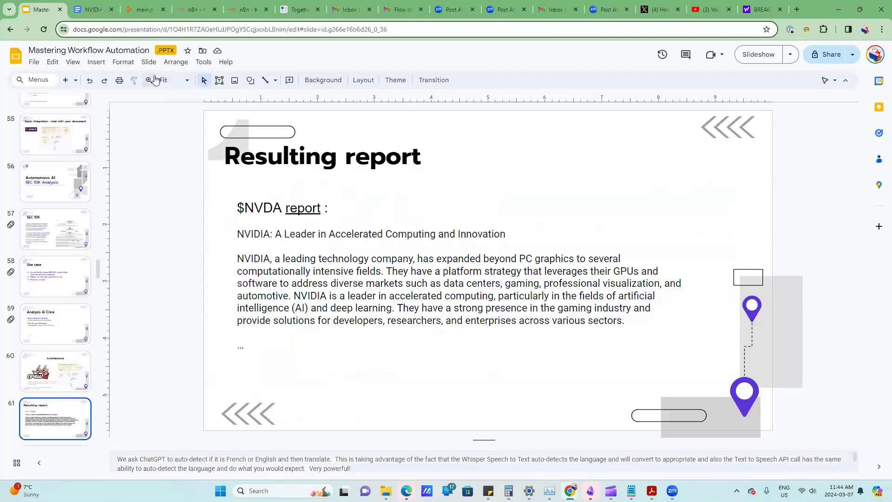
{"action": "mouse_move", "coordinate": [89, 10]}
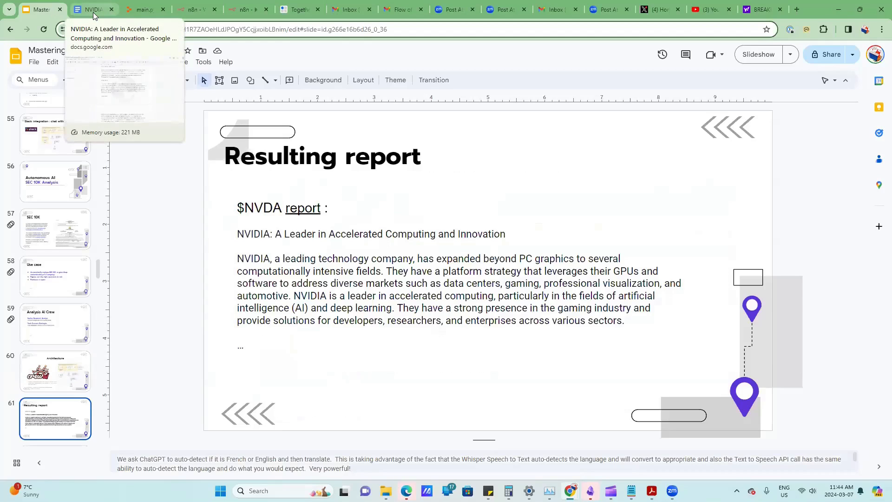
Read through the full NVIDIA report, including Key Business Models and Breakthrough Technologies.
{"action": "left_click", "coordinate": [88, 9]}
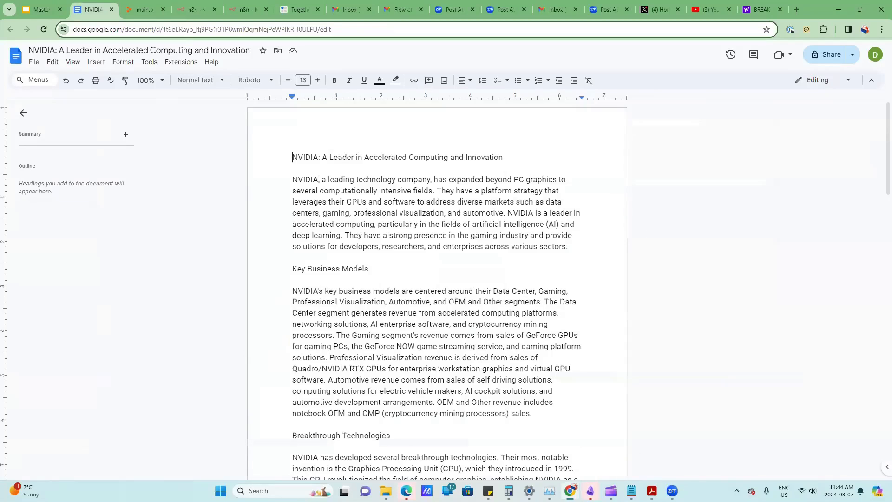
{"action": "scroll", "scroll_direction": "down", "scroll_amount": 3}
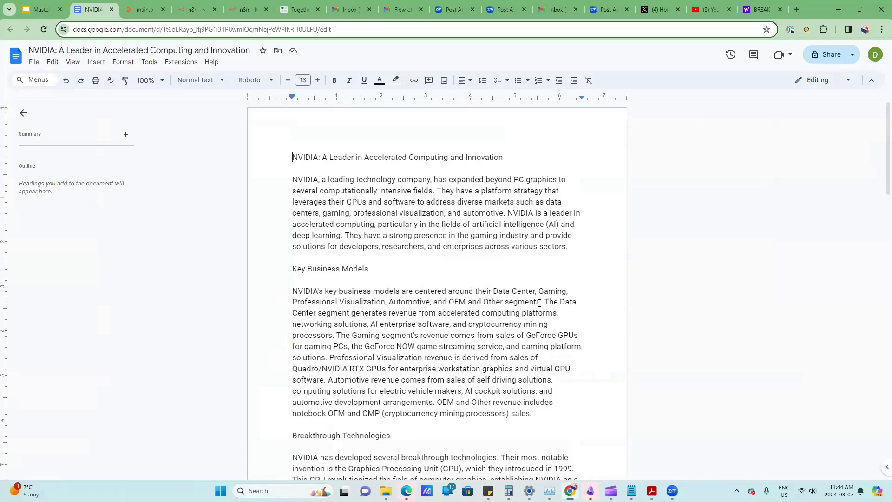
{"action": "scroll", "scroll_direction": "down", "scroll_amount": 3}
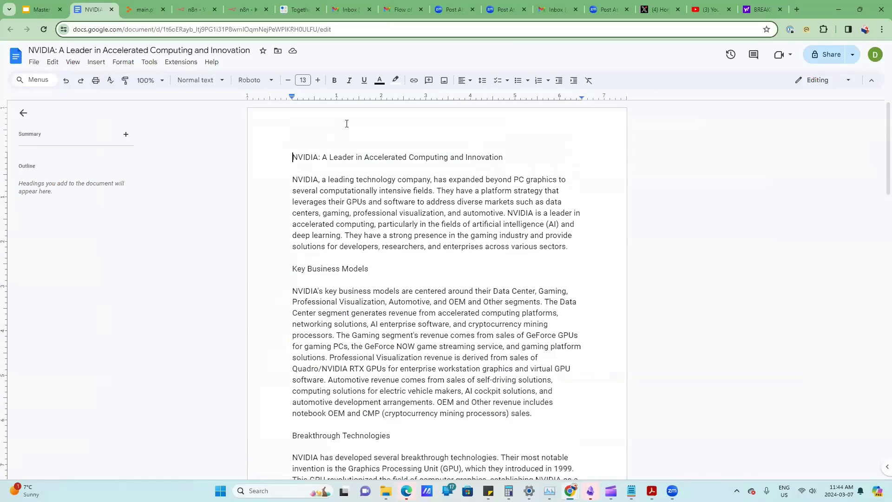
{"action": "scroll", "scroll_direction": "down", "scroll_amount": 3}
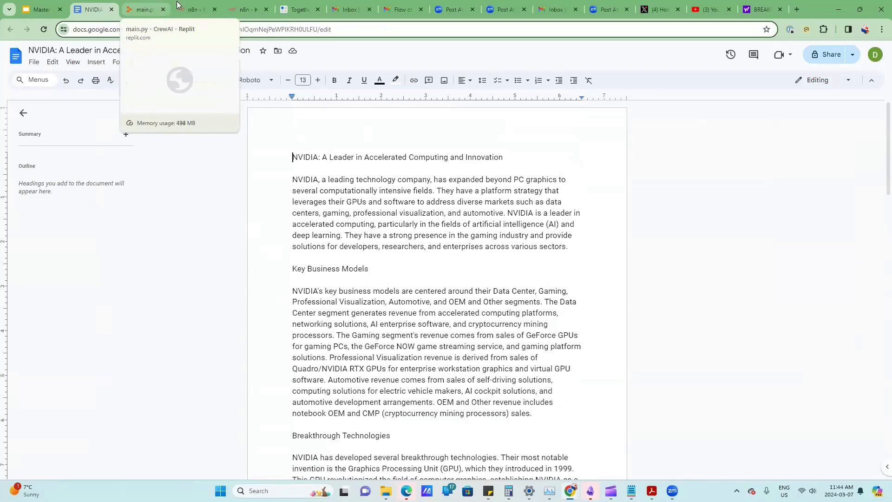
{"action": "mouse_move", "coordinate": [193, 9]}
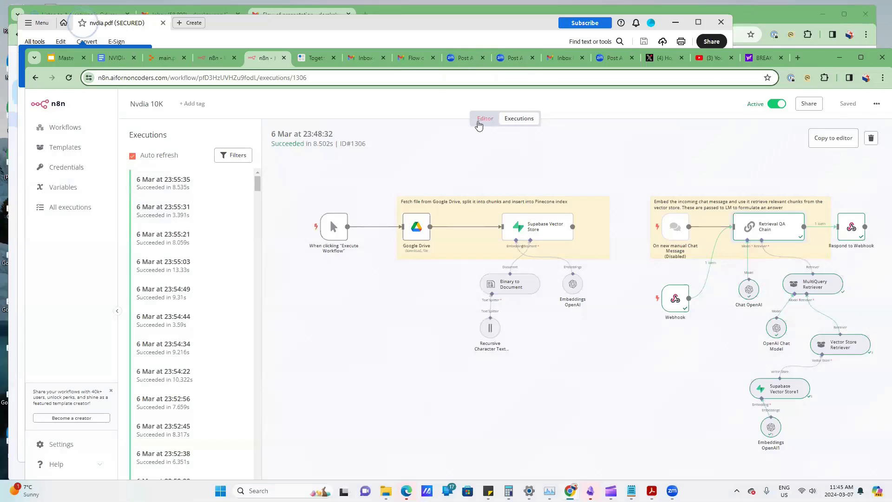
Return to the Nvdia 10K editor canvas showing the ingestion and retrieval QA pipelines.
{"action": "left_click", "coordinate": [485, 118]}
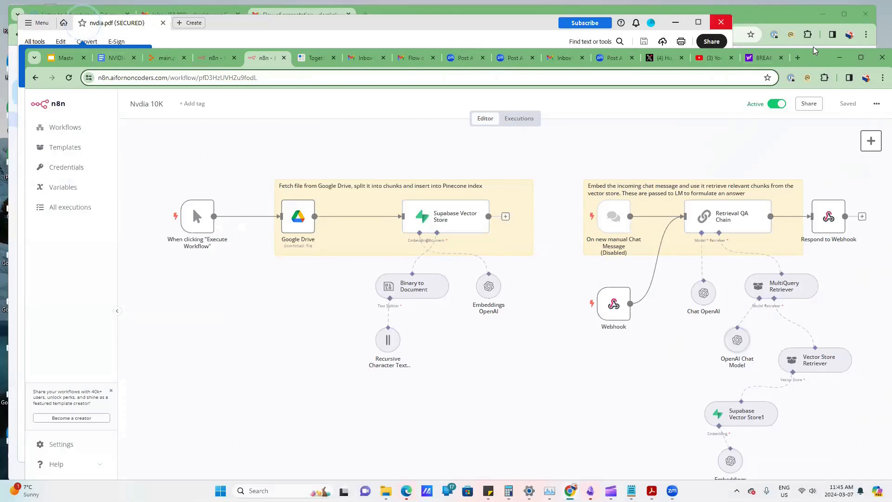
{"action": "mouse_move", "coordinate": [531, 337]}
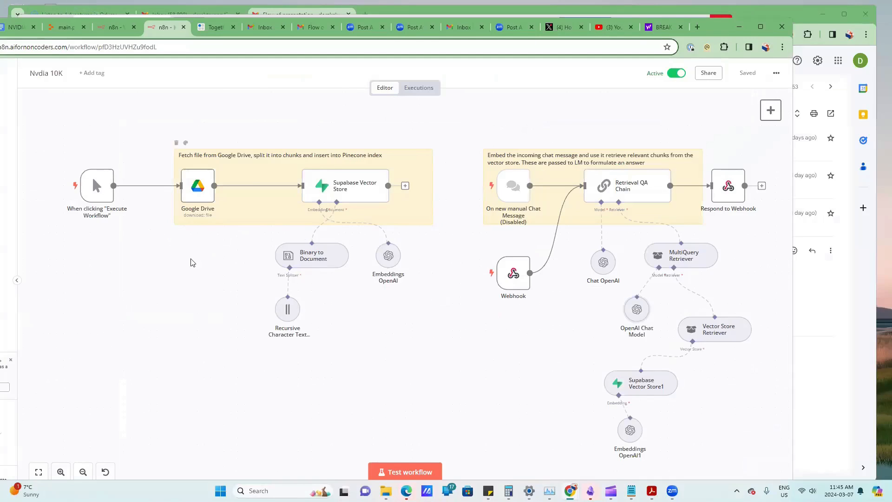
{"action": "mouse_move", "coordinate": [391, 201]}
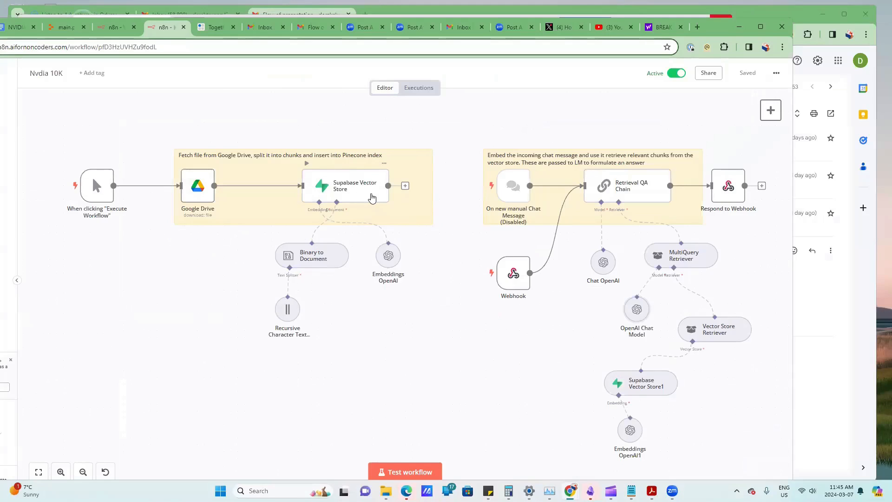
{"action": "mouse_move", "coordinate": [347, 193]}
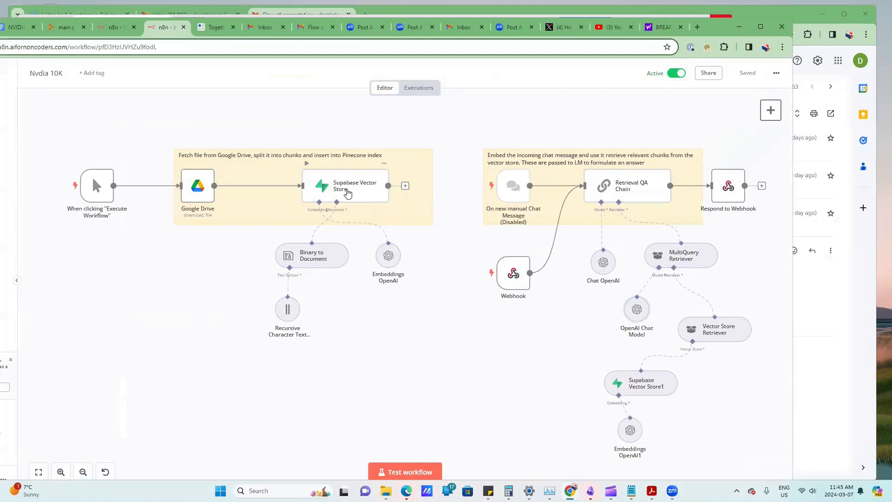
{"action": "mouse_move", "coordinate": [606, 188]}
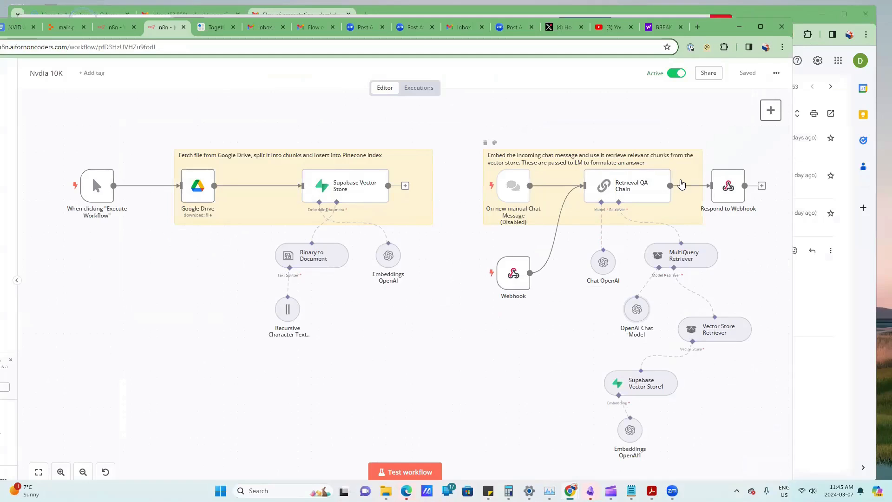
{"action": "mouse_move", "coordinate": [329, 203]}
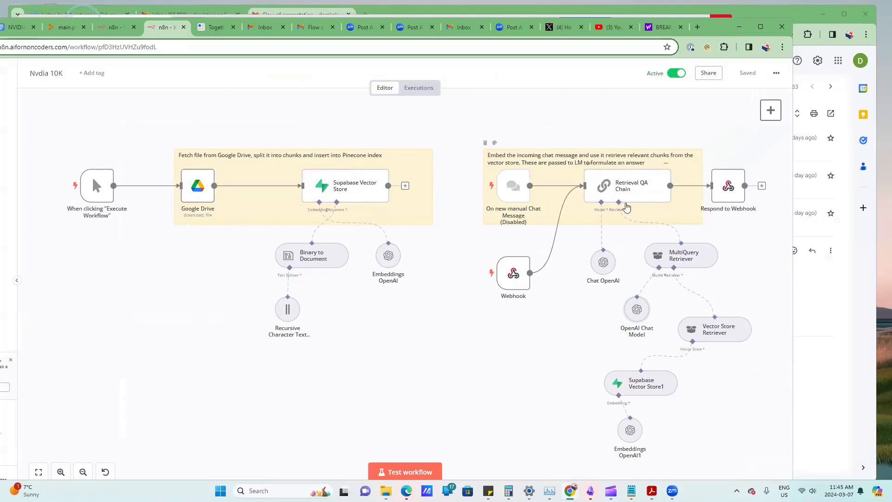
{"action": "mouse_move", "coordinate": [651, 210]}
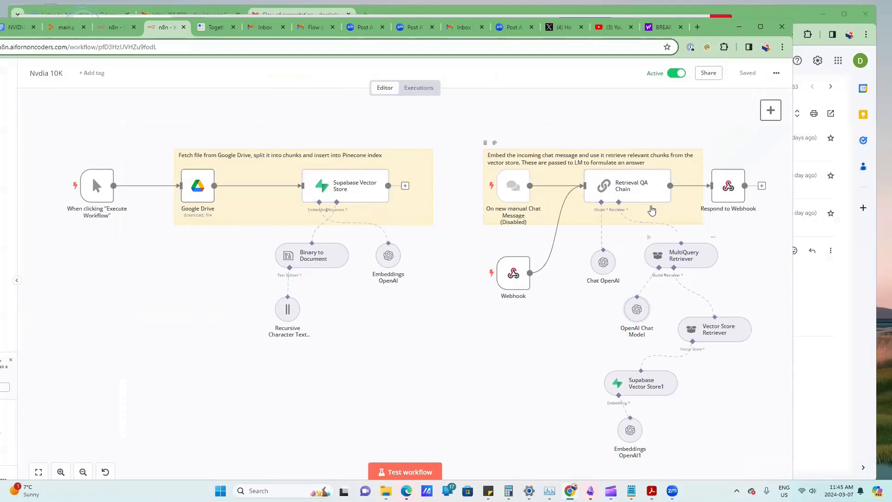
{"action": "mouse_move", "coordinate": [645, 259]}
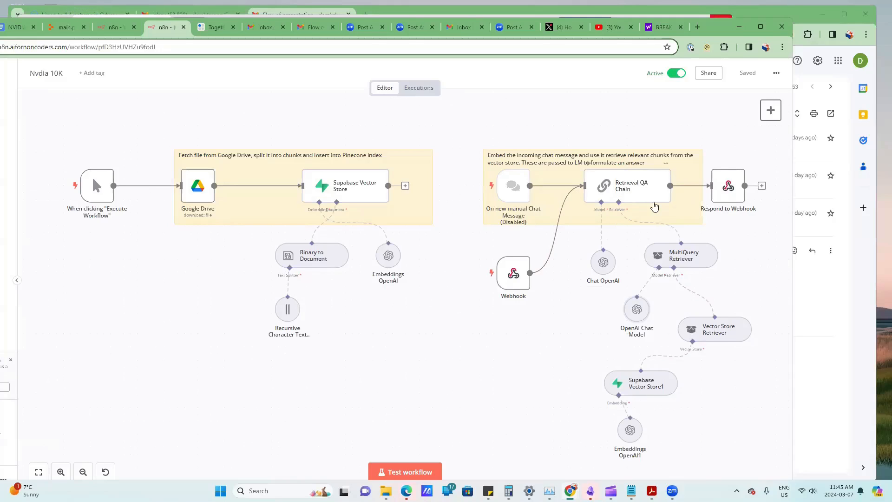
{"action": "mouse_move", "coordinate": [259, 168]}
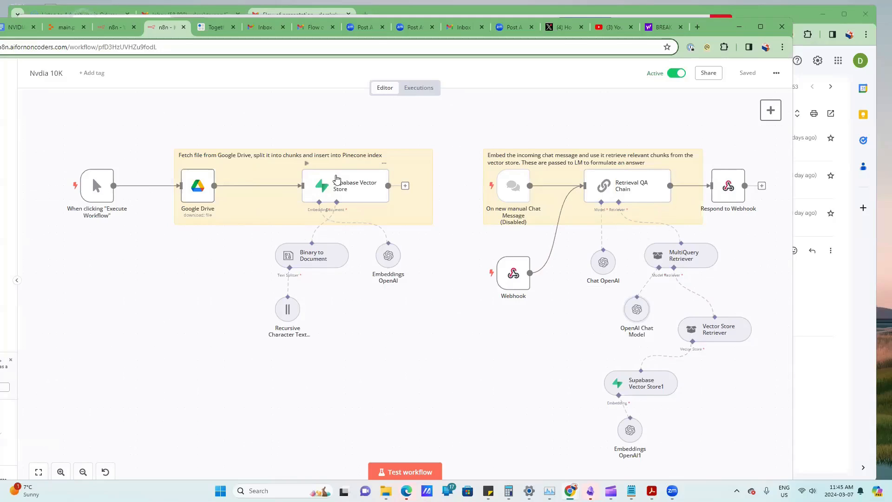
{"action": "mouse_move", "coordinate": [303, 205]}
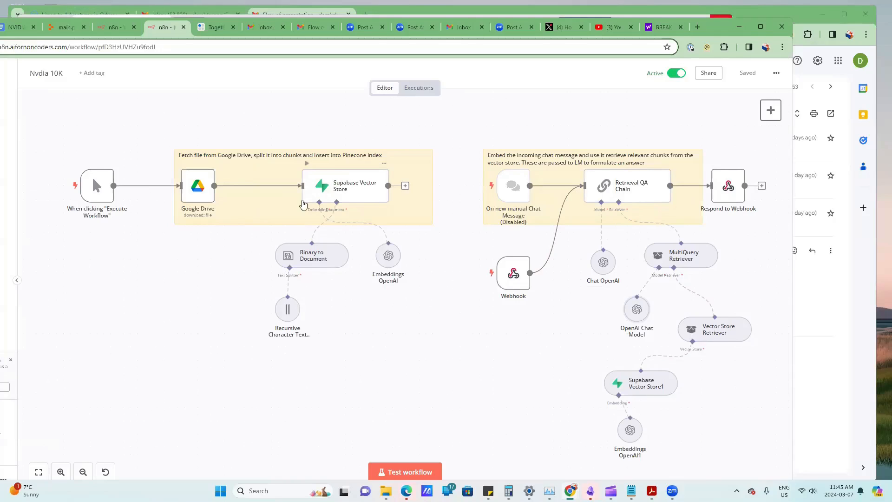
{"action": "mouse_move", "coordinate": [588, 441]}
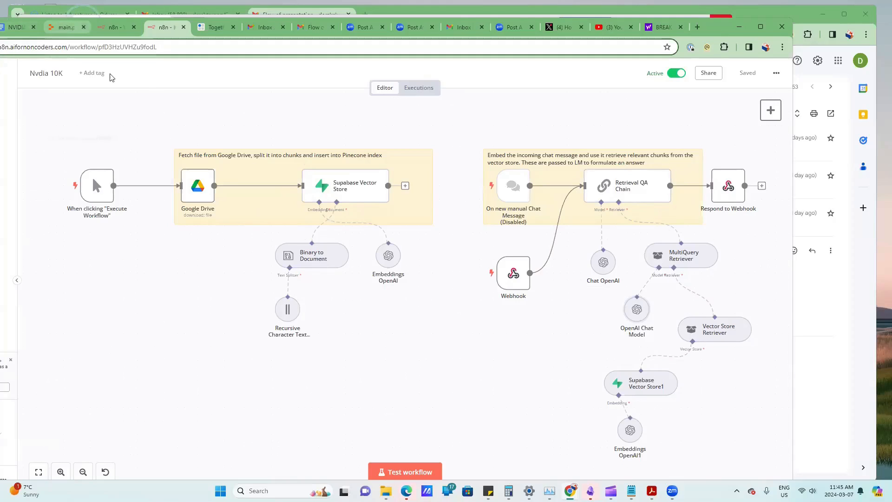
Highlight the researcher agent definition in the CrewAI main.py.
{"action": "left_click", "coordinate": [62, 27]}
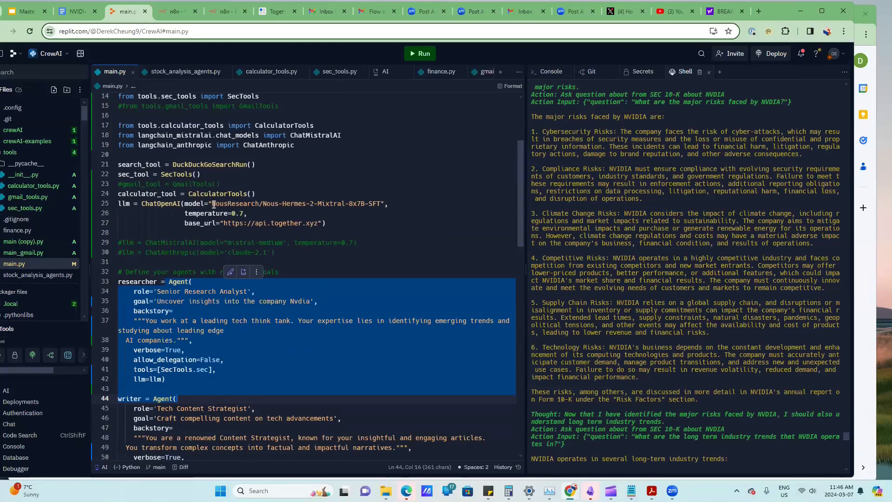
{"action": "left_click", "coordinate": [380, 203]}
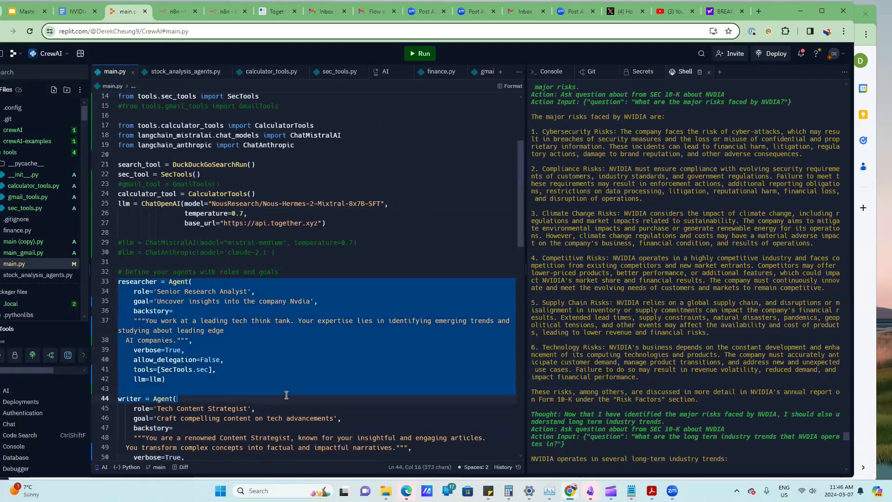
{"action": "scroll", "scroll_direction": "down", "scroll_amount": 3}
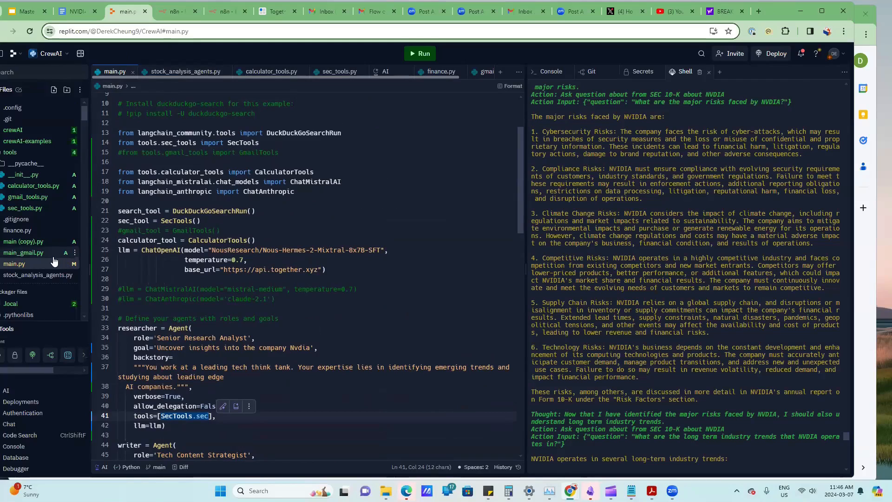
Review tools/sec_tools.py, then scroll main.py through the writer agent and tasks.
{"action": "left_click", "coordinate": [338, 71]}
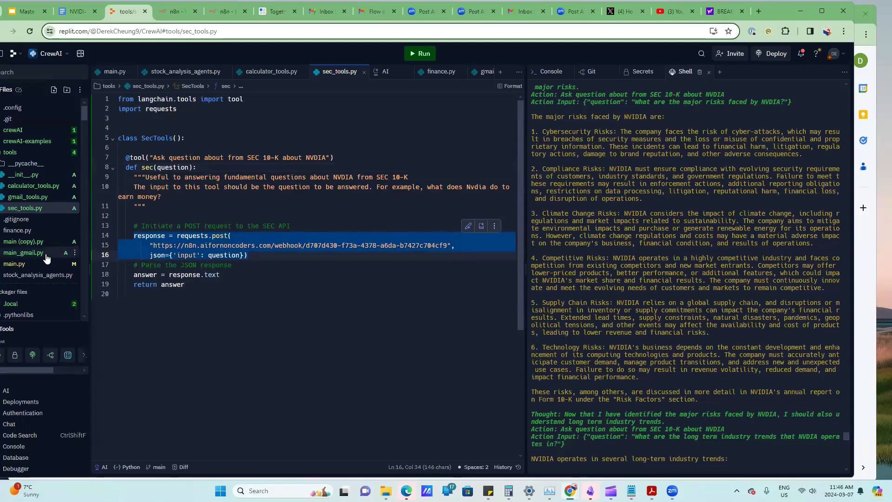
{"action": "left_click", "coordinate": [115, 71]}
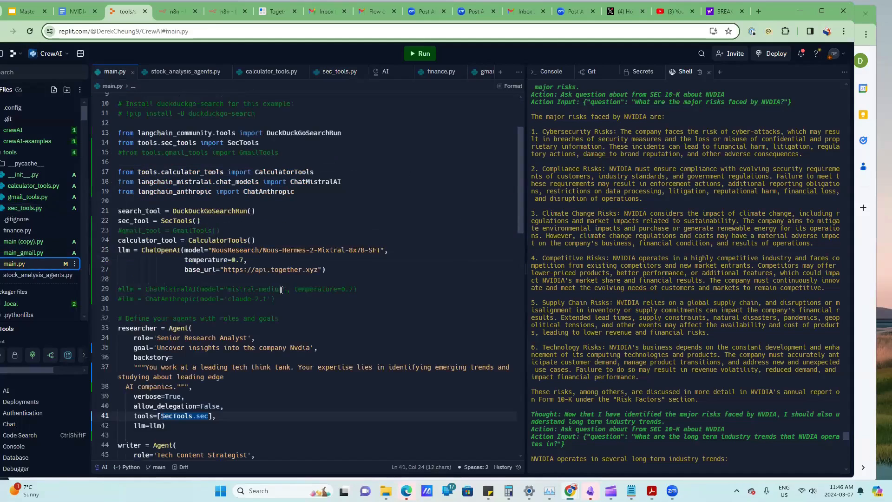
{"action": "scroll", "scroll_direction": "down", "scroll_amount": 3}
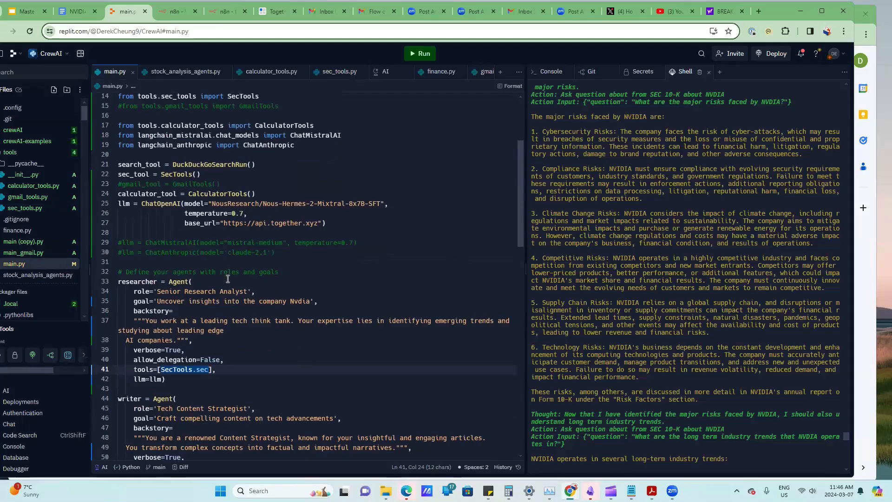
{"action": "scroll", "scroll_direction": "down", "scroll_amount": 3}
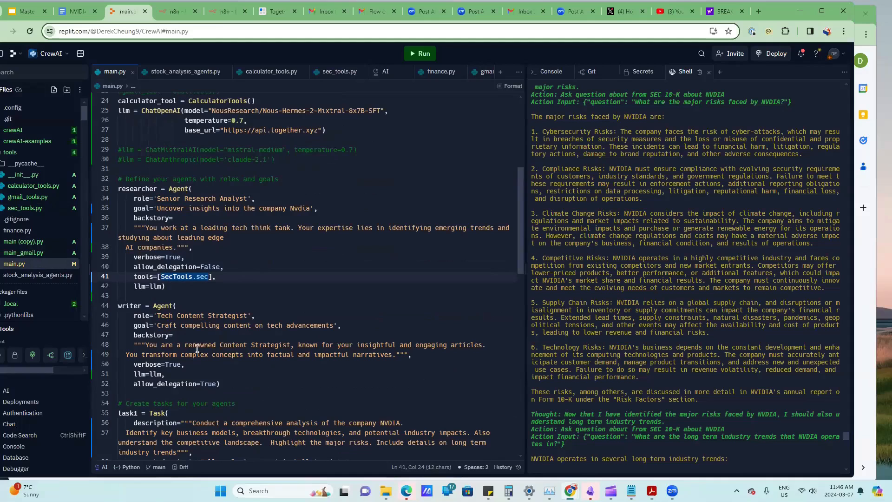
{"action": "scroll", "scroll_direction": "down", "scroll_amount": 3}
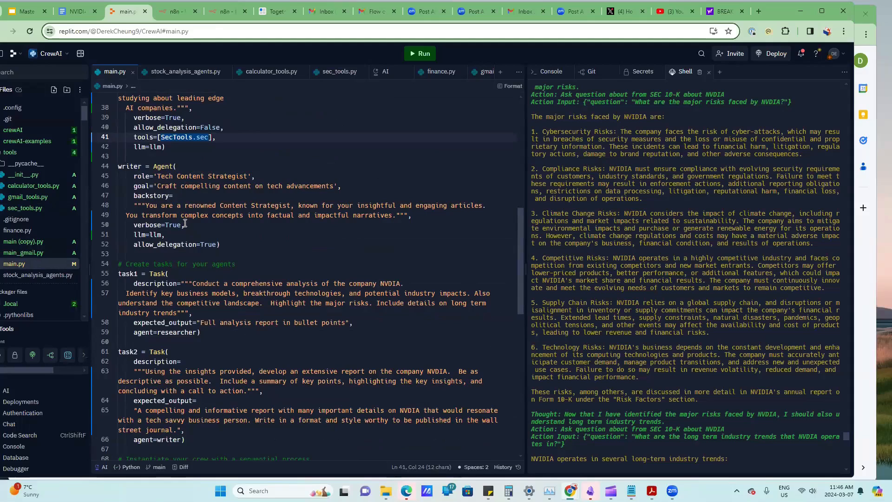
{"action": "mouse_move", "coordinate": [223, 253]}
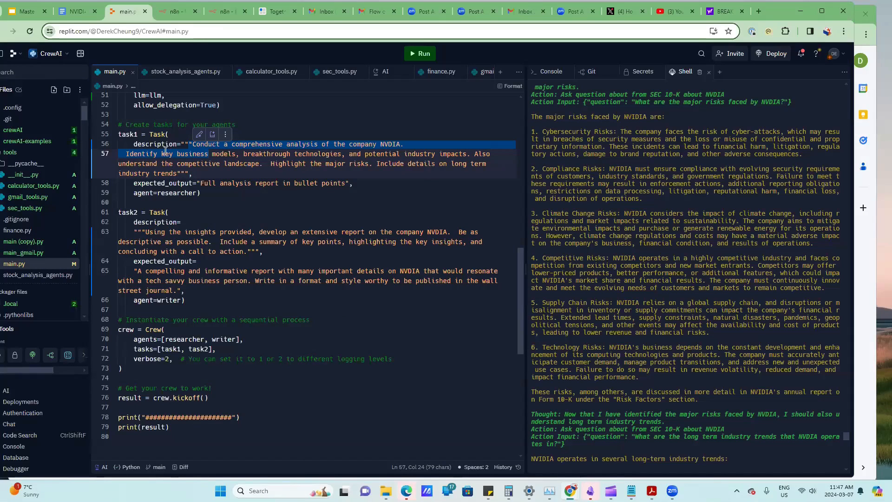
{"action": "mouse_move", "coordinate": [262, 214]}
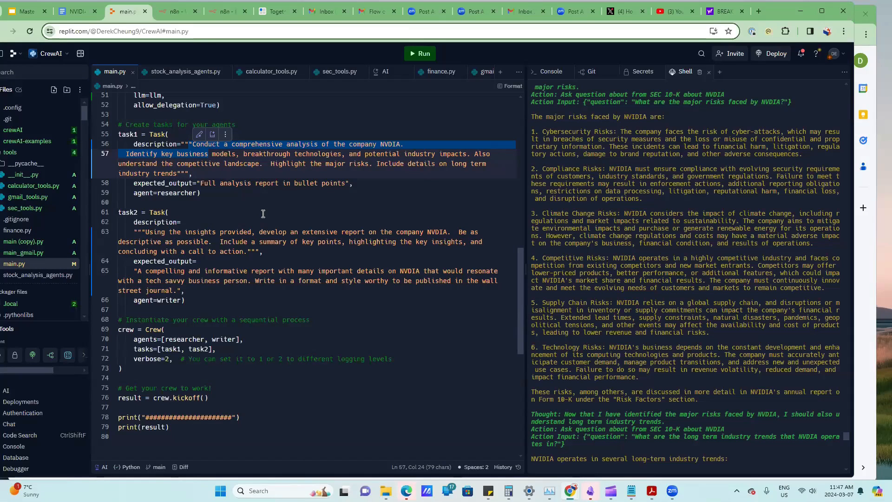
{"action": "mouse_move", "coordinate": [277, 179]}
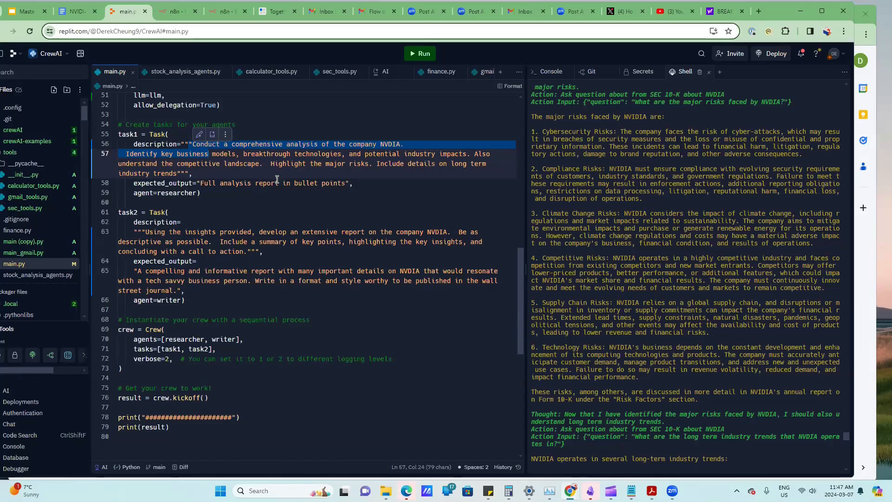
{"action": "mouse_move", "coordinate": [679, 259]}
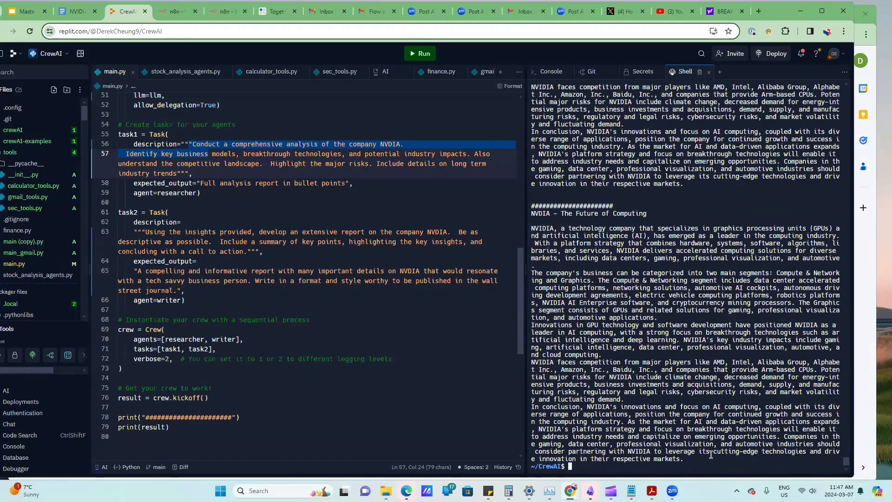
Enter the python main.py command at the Replit shell prompt.
{"action": "type", "text": "python main.py"}
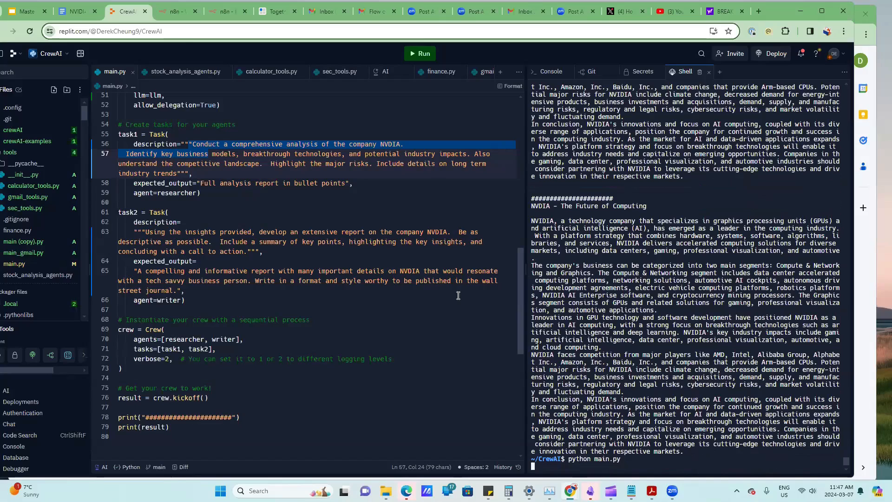
{"action": "mouse_move", "coordinate": [304, 311]}
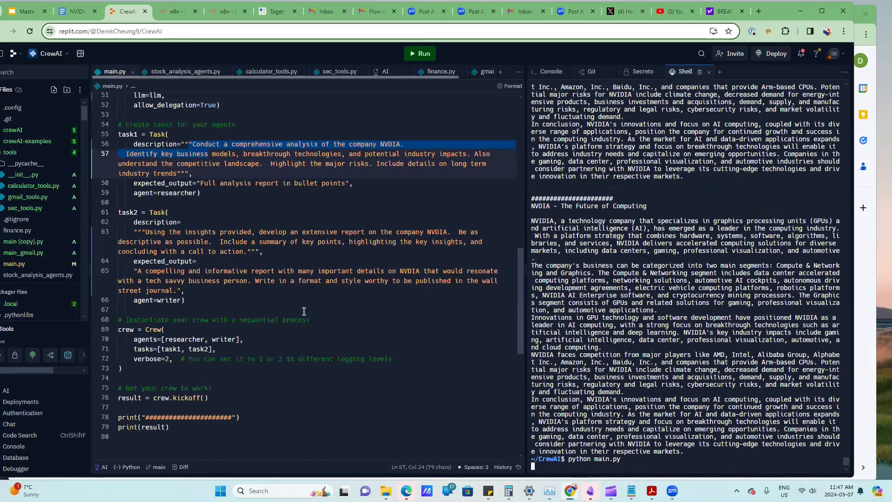
{"action": "mouse_move", "coordinate": [342, 296]}
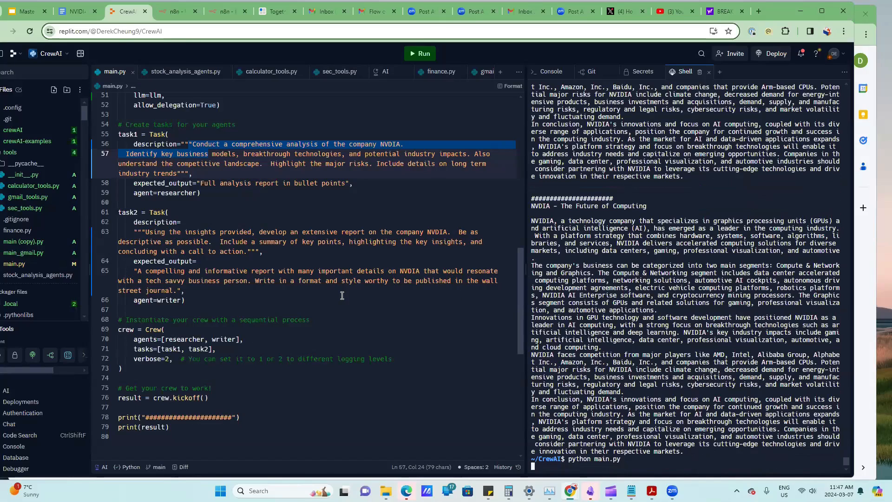
{"action": "mouse_move", "coordinate": [352, 291]}
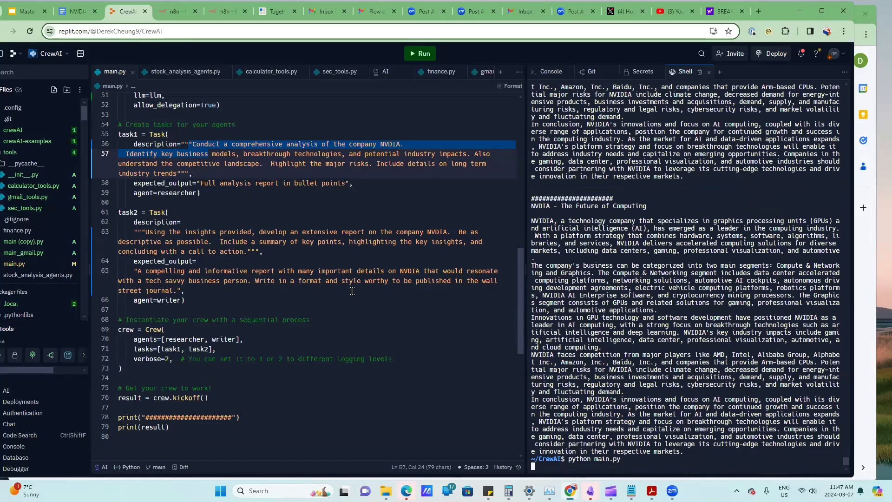
{"action": "mouse_move", "coordinate": [615, 176]}
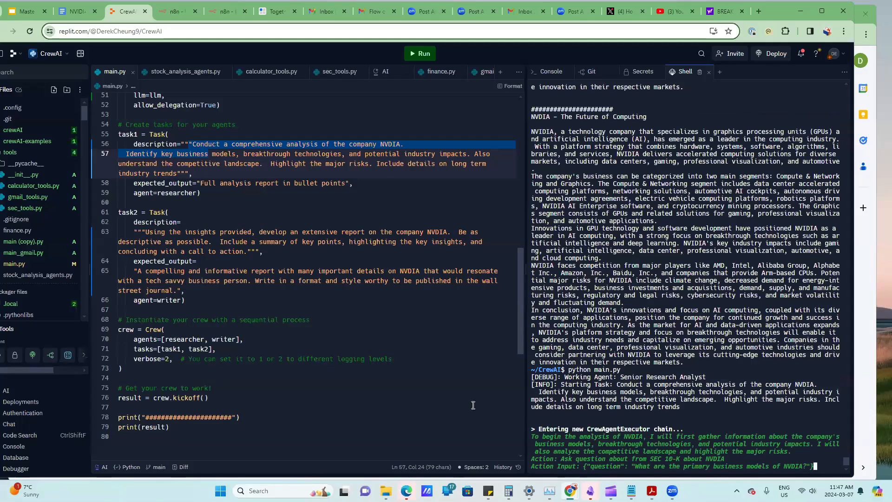
{"action": "mouse_move", "coordinate": [744, 478]}
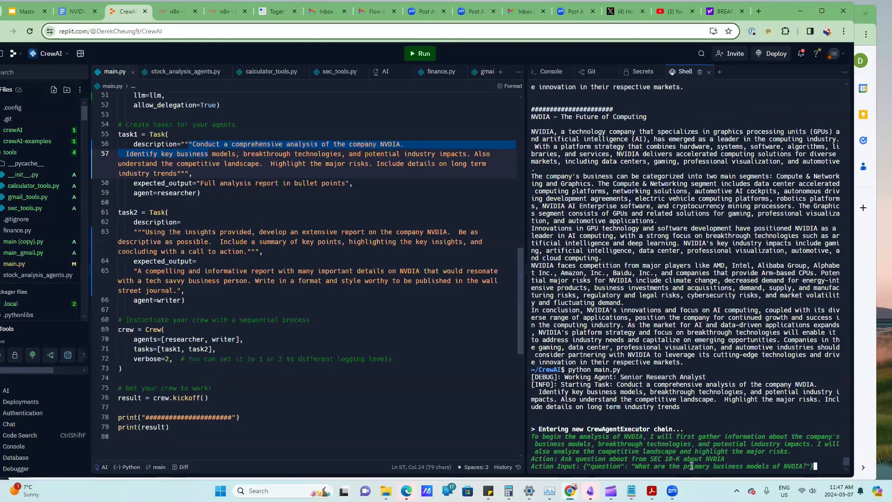
{"action": "mouse_move", "coordinate": [779, 466]}
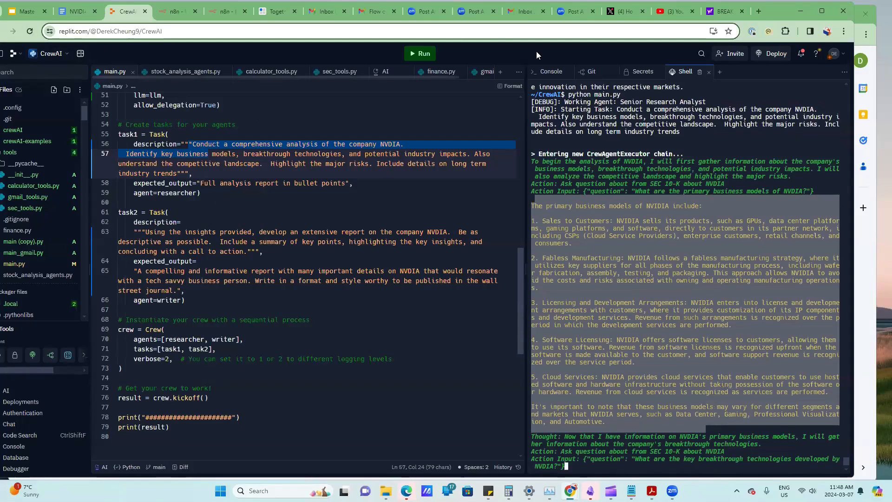
{"action": "mouse_move", "coordinate": [782, 28]}
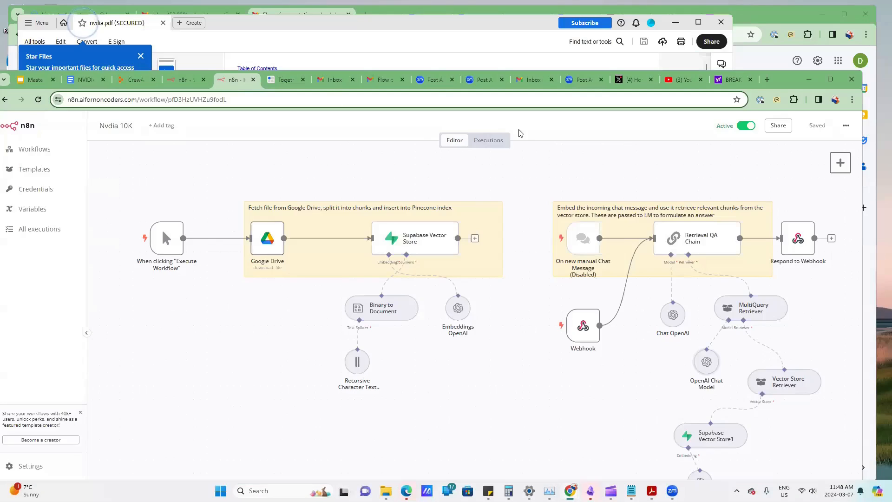
Read a completed run's Retrieval QA answer on NVIDIA breakthrough technologies, then go back to Replit.
{"action": "left_click", "coordinate": [488, 140]}
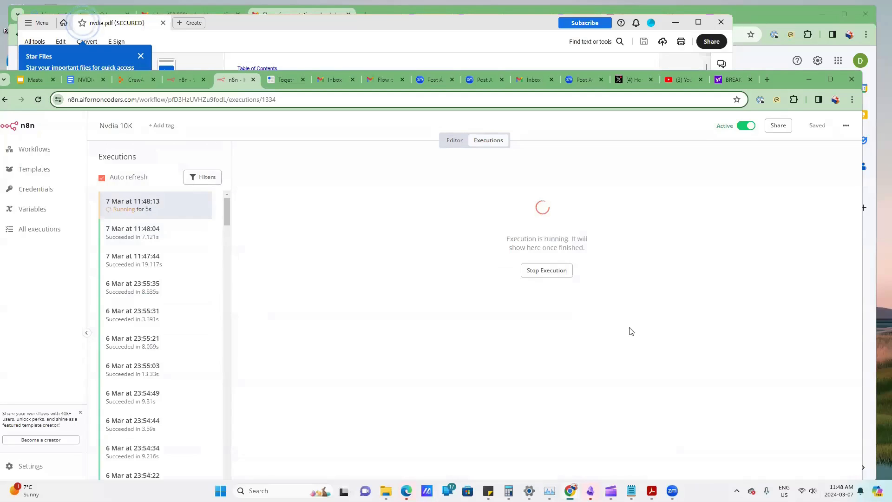
{"action": "left_click", "coordinate": [132, 233]}
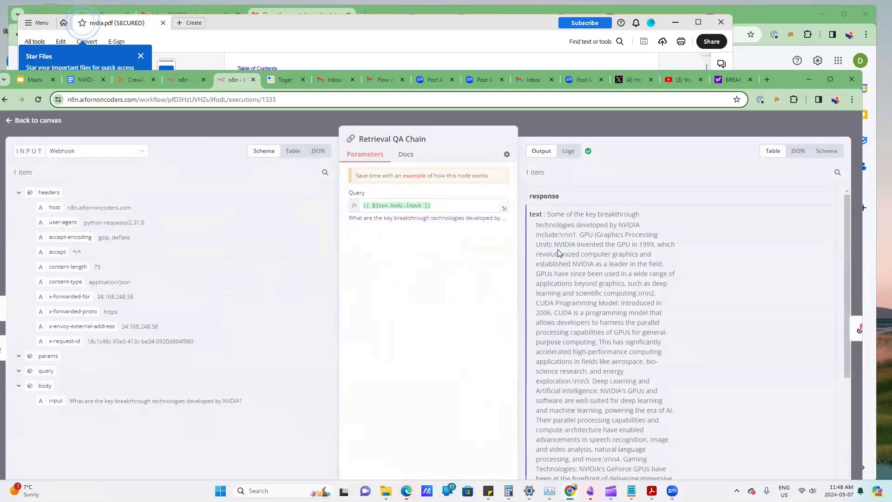
{"action": "scroll", "scroll_direction": "down", "scroll_amount": 3}
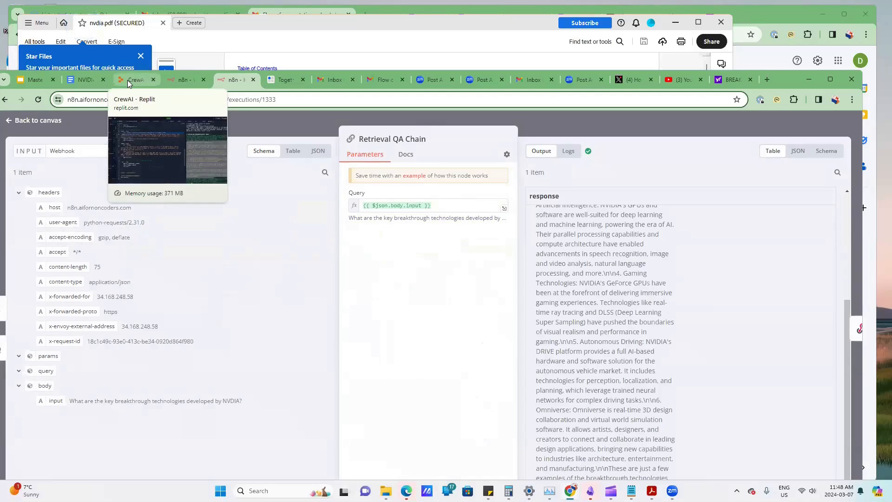
{"action": "left_click", "coordinate": [135, 79]}
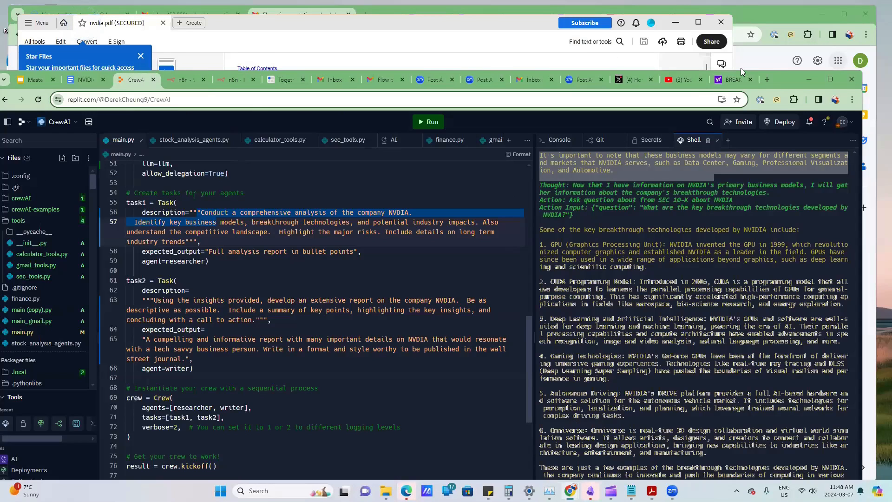
{"action": "mouse_move", "coordinate": [811, 37]}
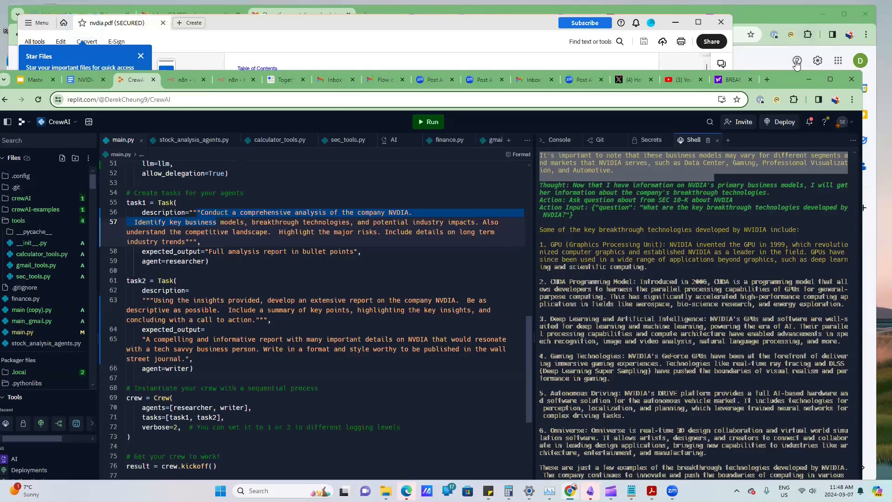
Maximize the browser and follow the agent's NVIDIA competitor, market-position and risk answers until 'Finished chain', then reopen the NVIDIA Docs report.
{"action": "left_click", "coordinate": [163, 22]}
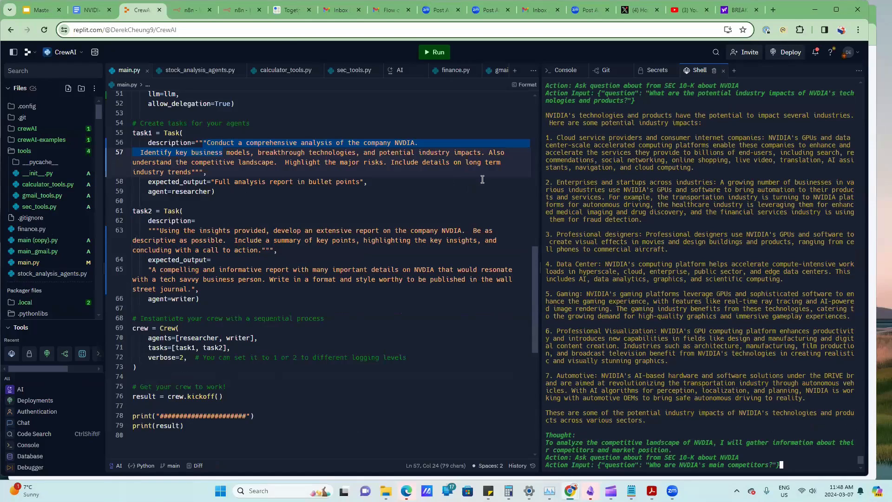
{"action": "mouse_move", "coordinate": [655, 170]}
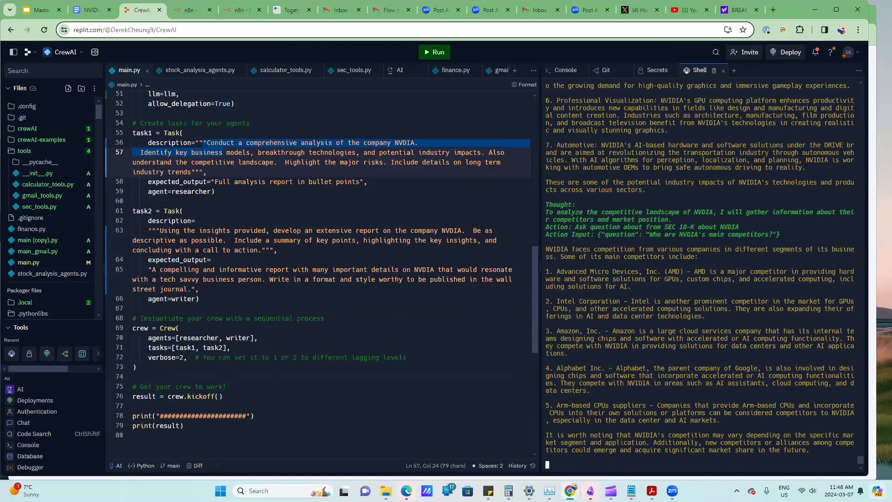
{"action": "scroll", "scroll_direction": "down", "scroll_amount": 3}
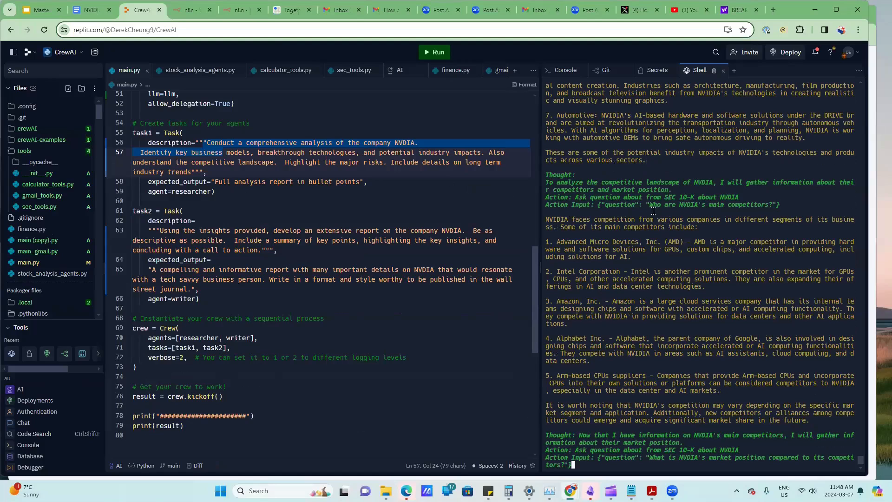
{"action": "scroll", "scroll_direction": "down", "scroll_amount": 3}
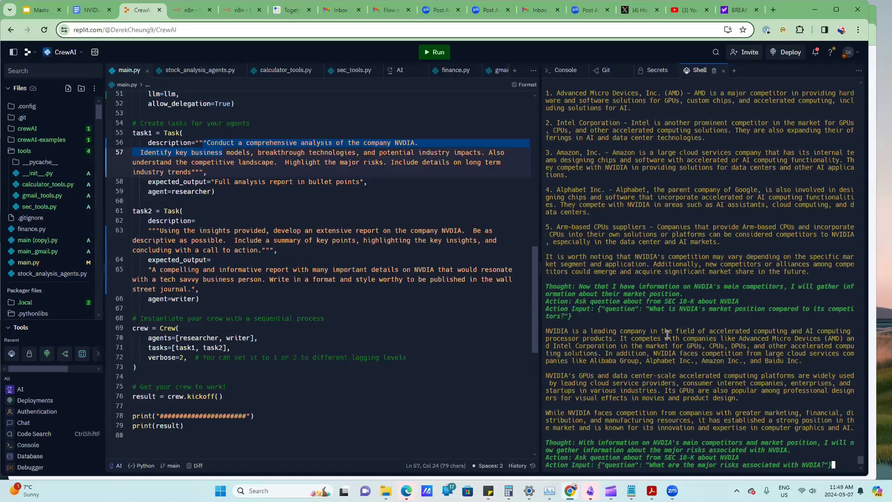
{"action": "mouse_move", "coordinate": [218, 84]}
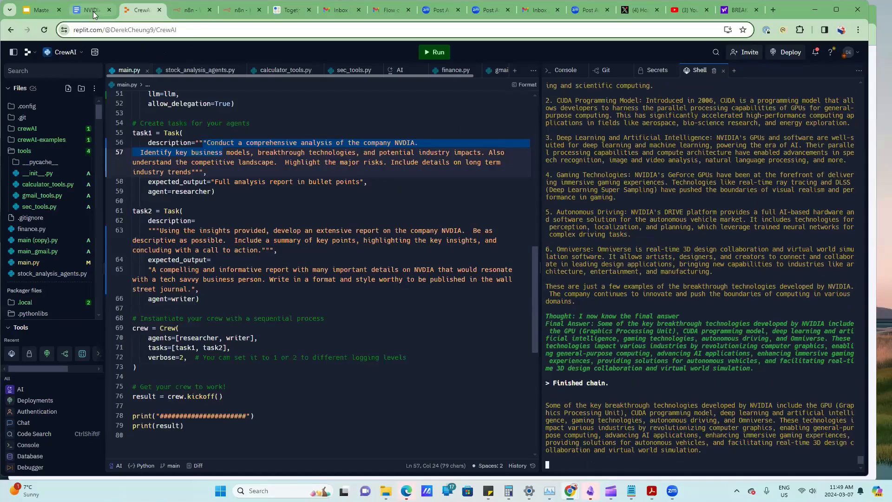
{"action": "left_click", "coordinate": [85, 10]}
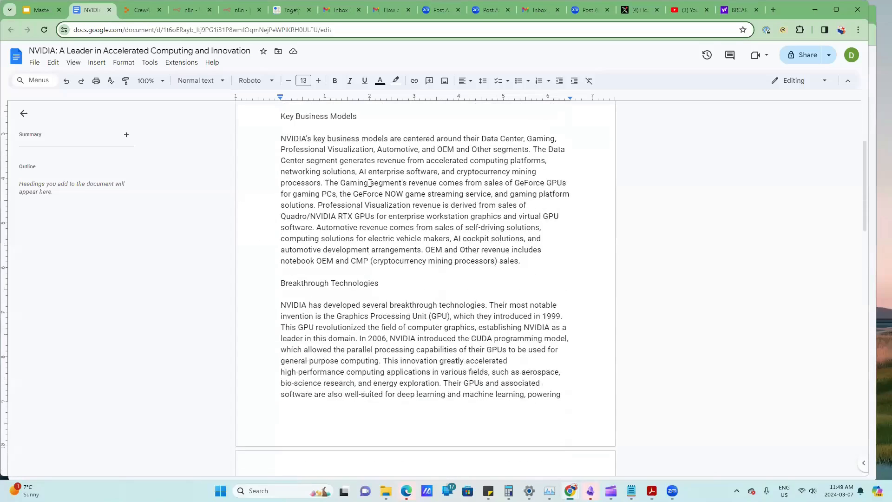
Skim the 'NVIDIA: A Leader in Accelerated Computing and Innovation' document, then go back to the CrewAI Replit tab.
{"action": "scroll", "scroll_direction": "down", "scroll_amount": 3}
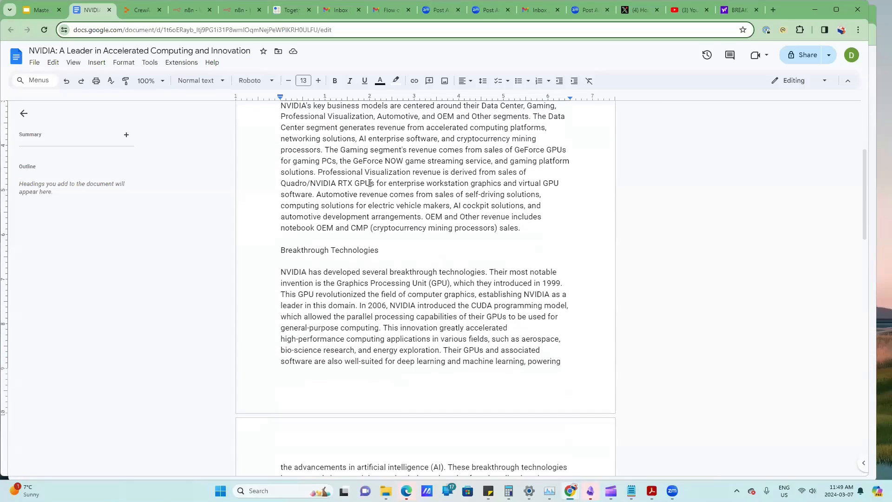
{"action": "scroll", "scroll_direction": "up", "scroll_amount": 3}
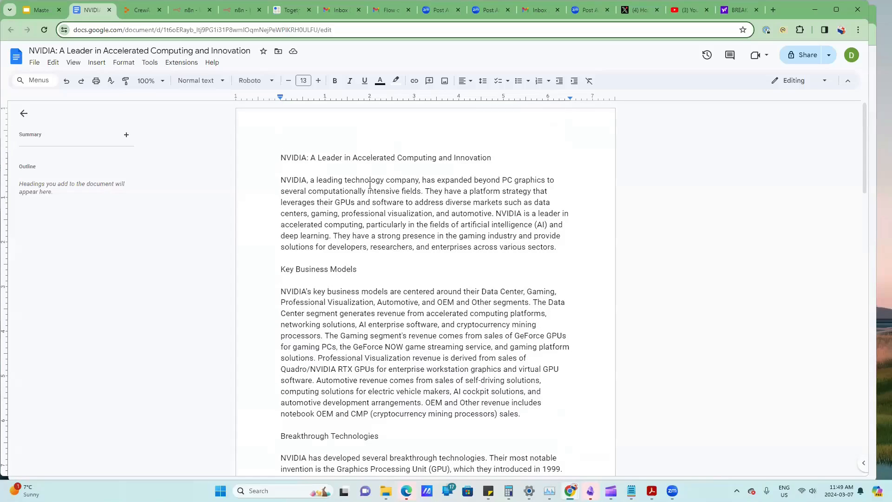
{"action": "scroll", "scroll_direction": "down", "scroll_amount": 3}
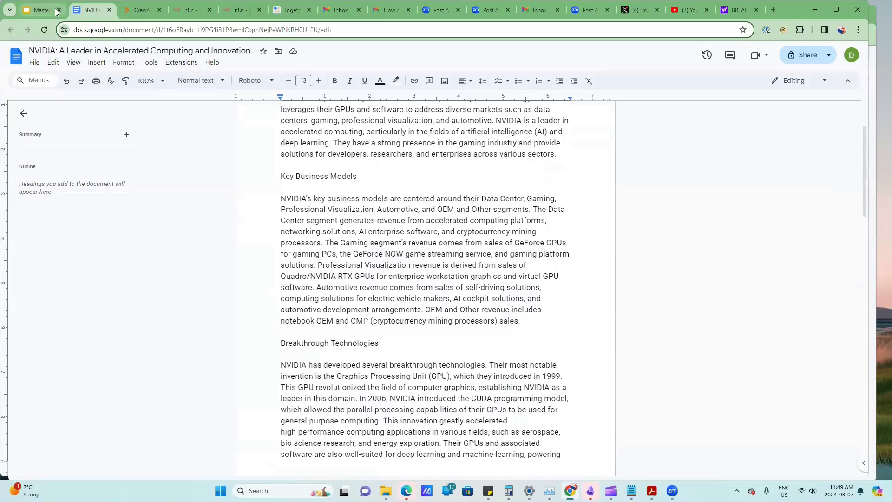
{"action": "mouse_move", "coordinate": [40, 10]}
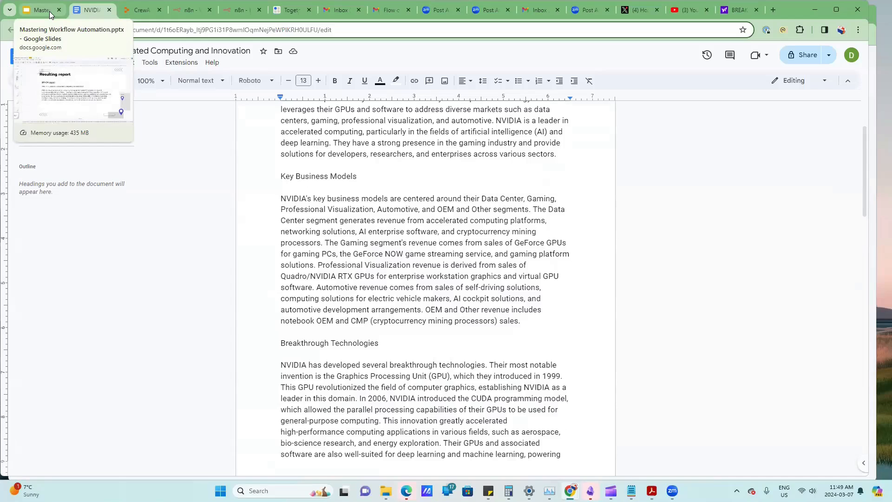
{"action": "mouse_move", "coordinate": [139, 10]}
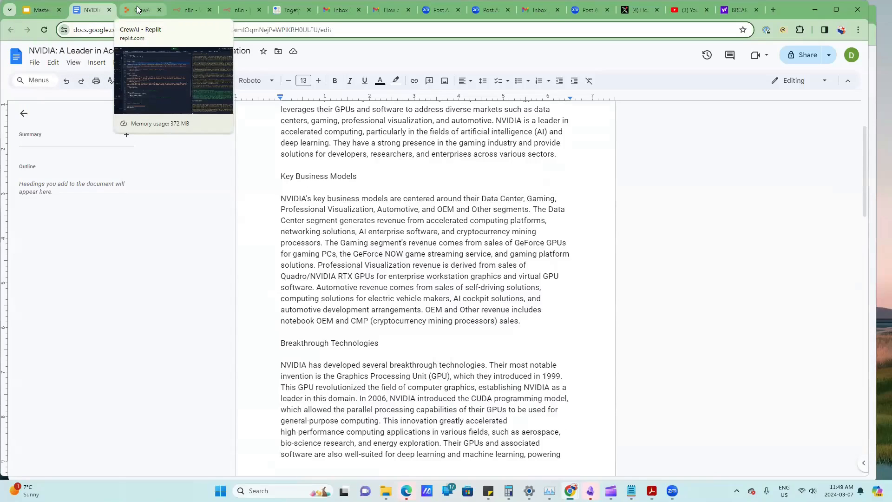
{"action": "left_click", "coordinate": [139, 9]}
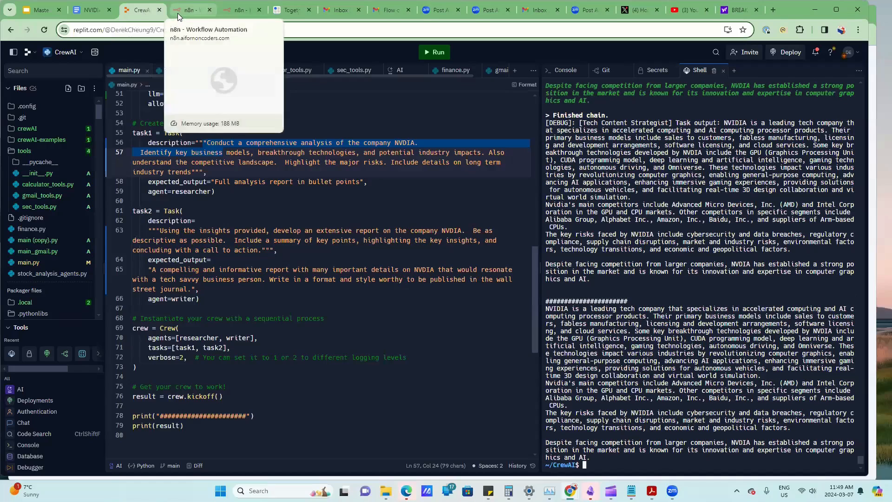
Show the Send Gmail workflow's succeeded execution through Webhook, Gmail and Respond to Webhook.
{"action": "left_click", "coordinate": [188, 10]}
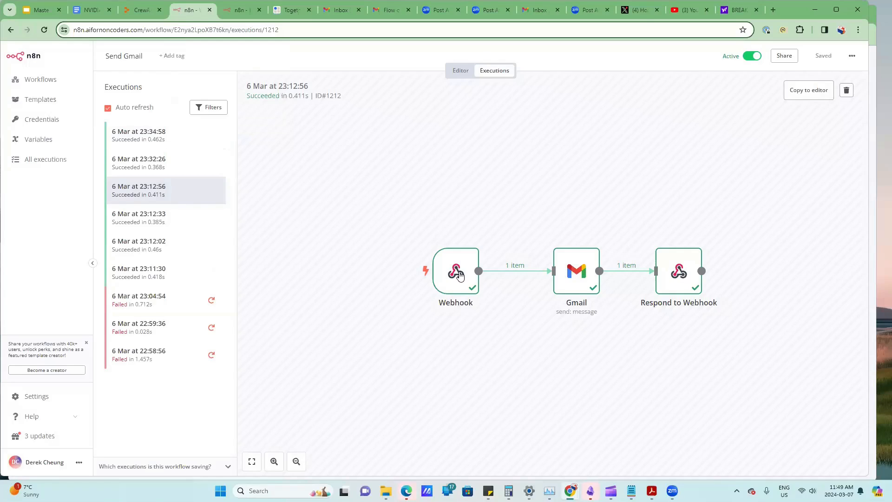
{"action": "mouse_move", "coordinate": [777, 270]}
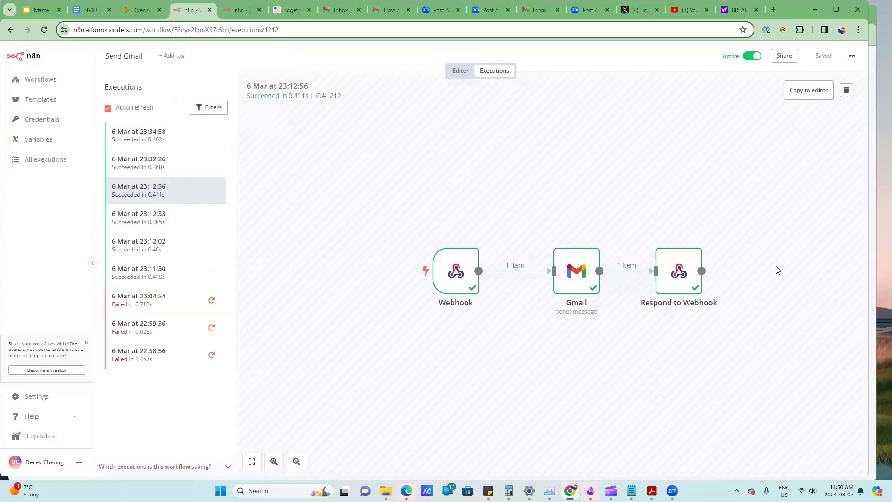
{"action": "mouse_move", "coordinate": [527, 300]}
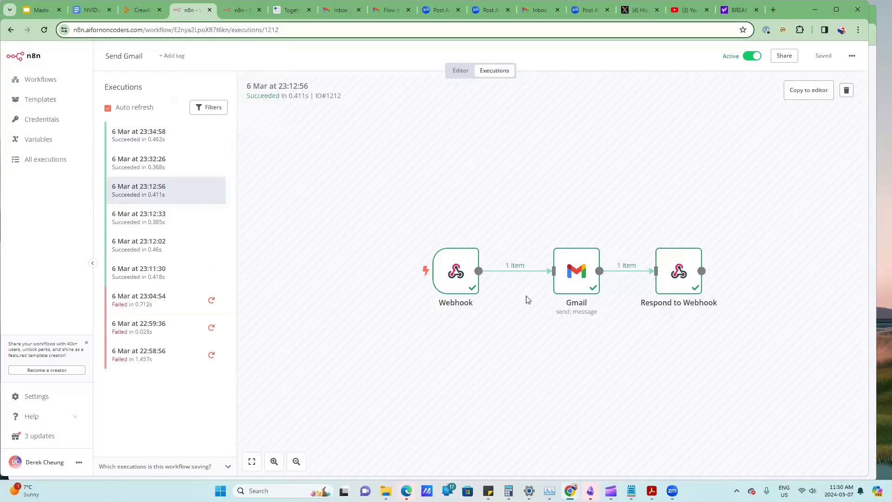
{"action": "mouse_move", "coordinate": [554, 282]}
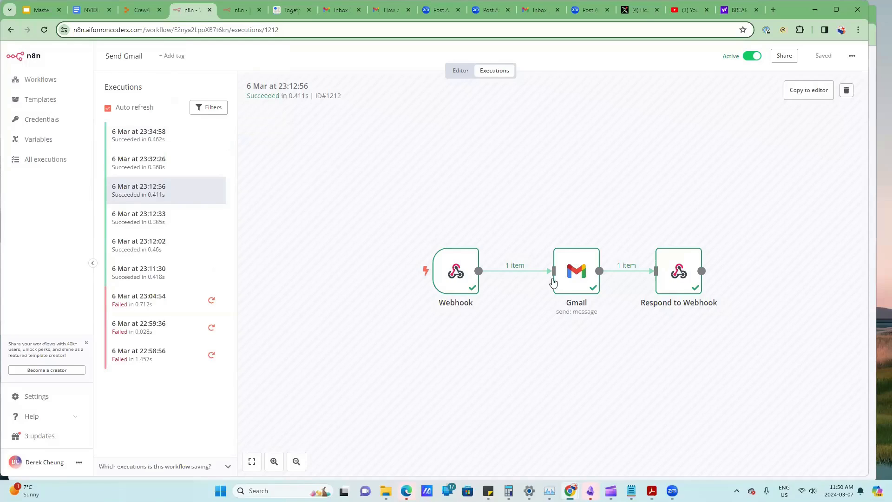
{"action": "mouse_move", "coordinate": [447, 257]}
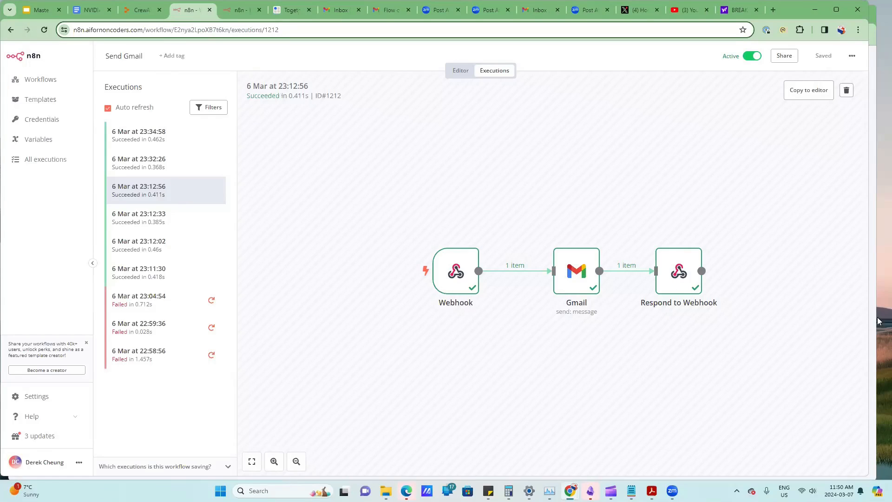
{"action": "mouse_move", "coordinate": [424, 262]}
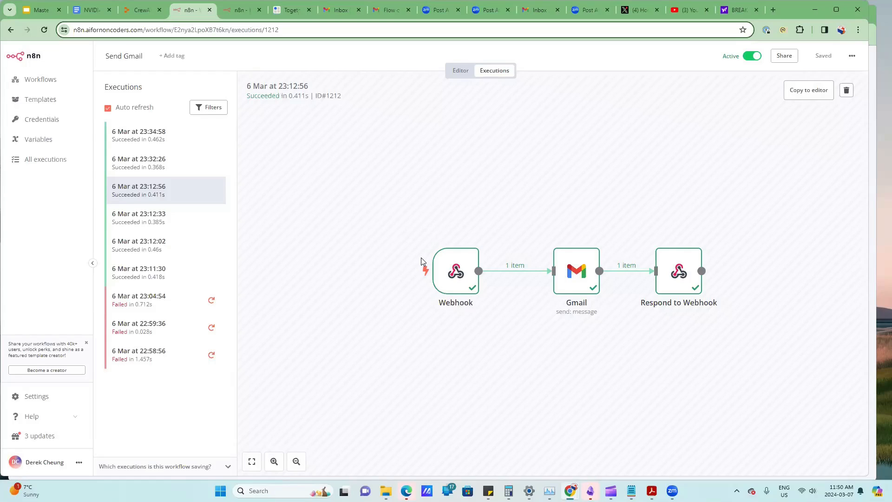
{"action": "mouse_move", "coordinate": [878, 395]}
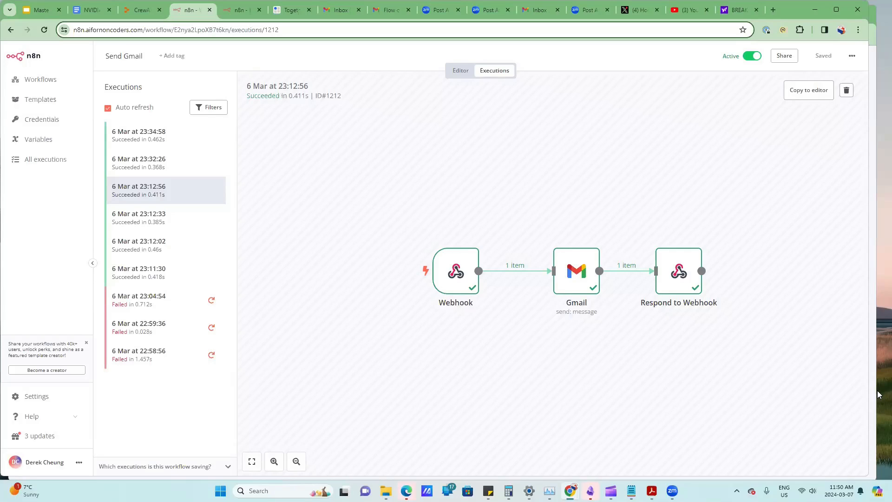
{"action": "mouse_move", "coordinate": [279, 172]}
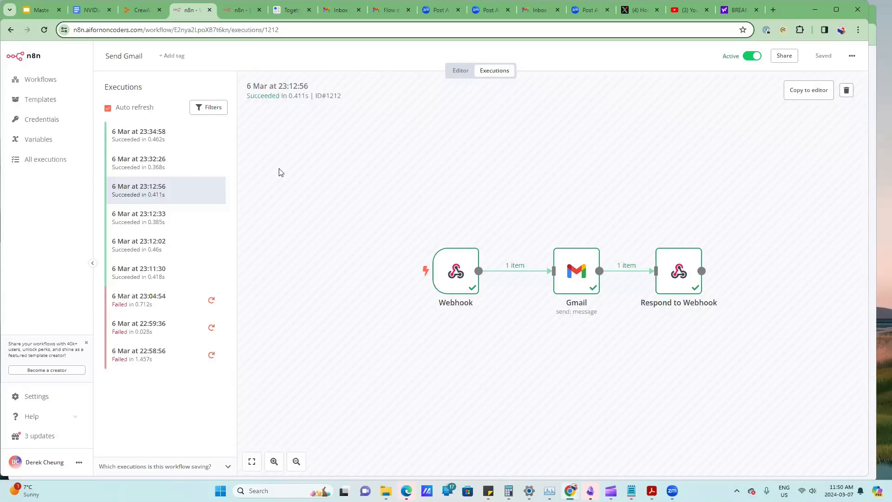